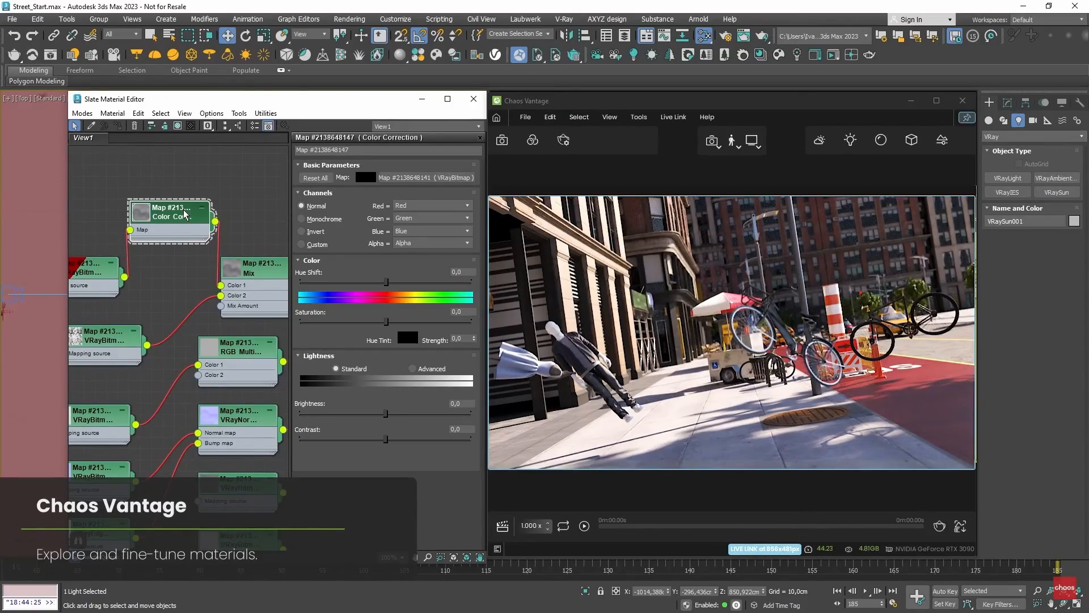
Step: Drag the Lightness Brightness slider down to about -12.957 while Vantage updates the street scene
drag(385, 412, 374, 412)
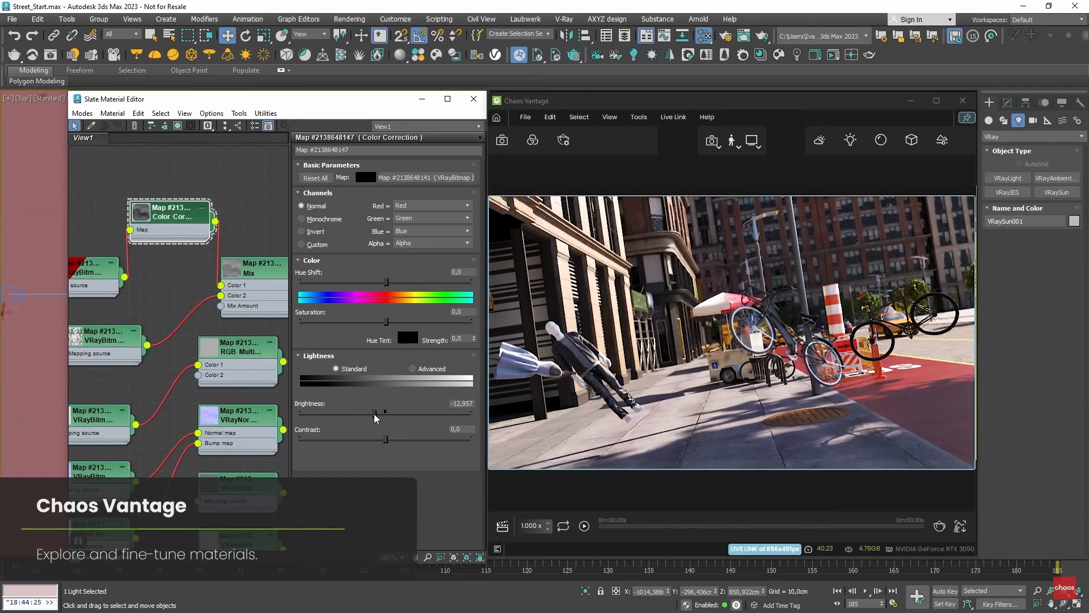
drag(375, 411, 385, 410)
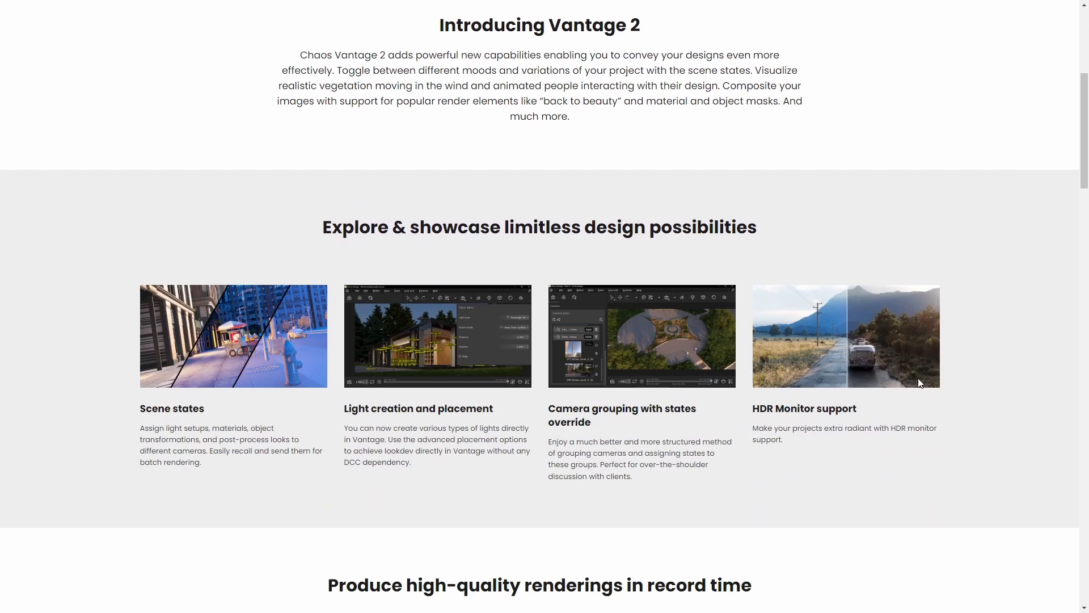
Step: Scroll through the Chaos Vantage 2 features page on scene states, lights, cameras and HDR support
scroll(down, 3)
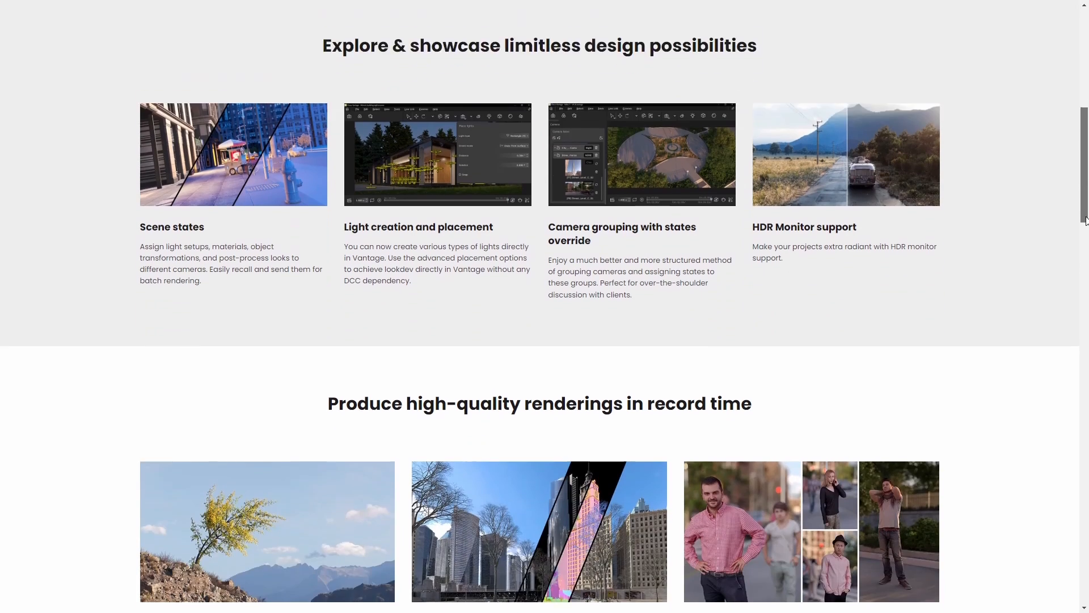
scroll(down, 3)
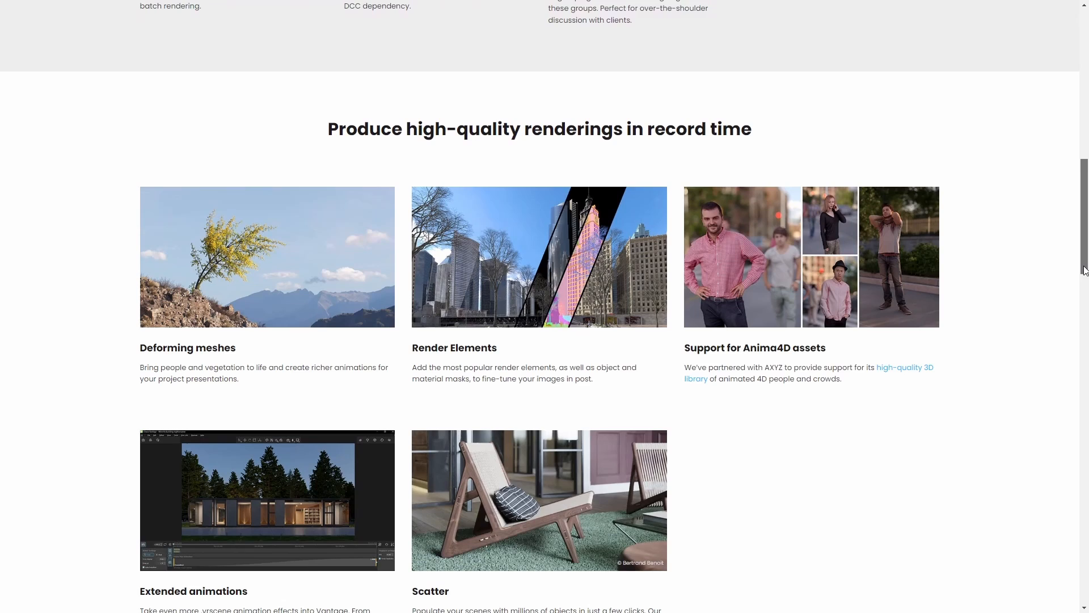
scroll(down, 3)
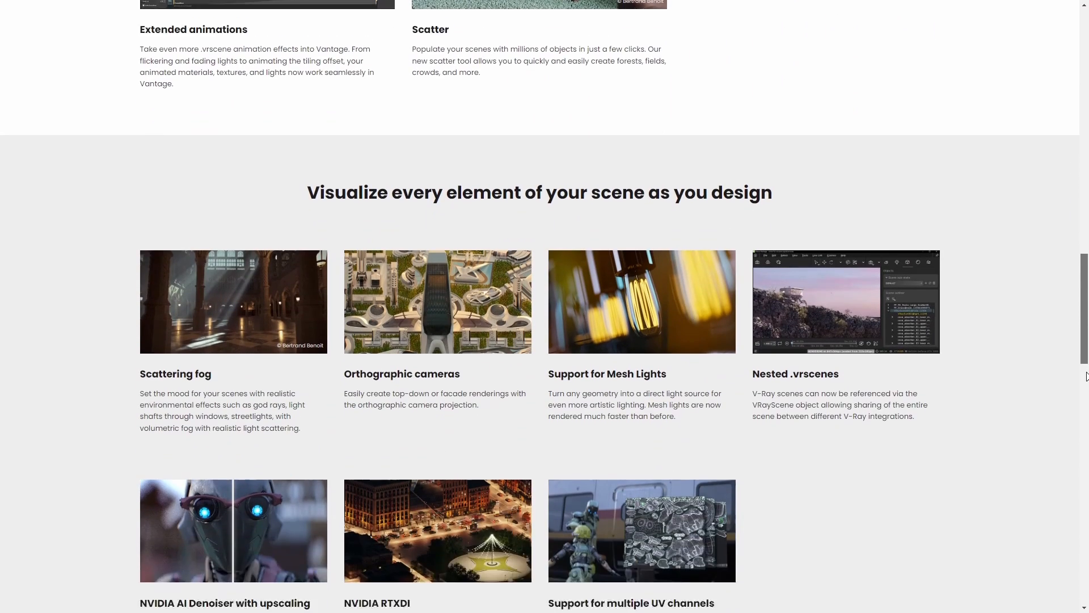
scroll(down, 3)
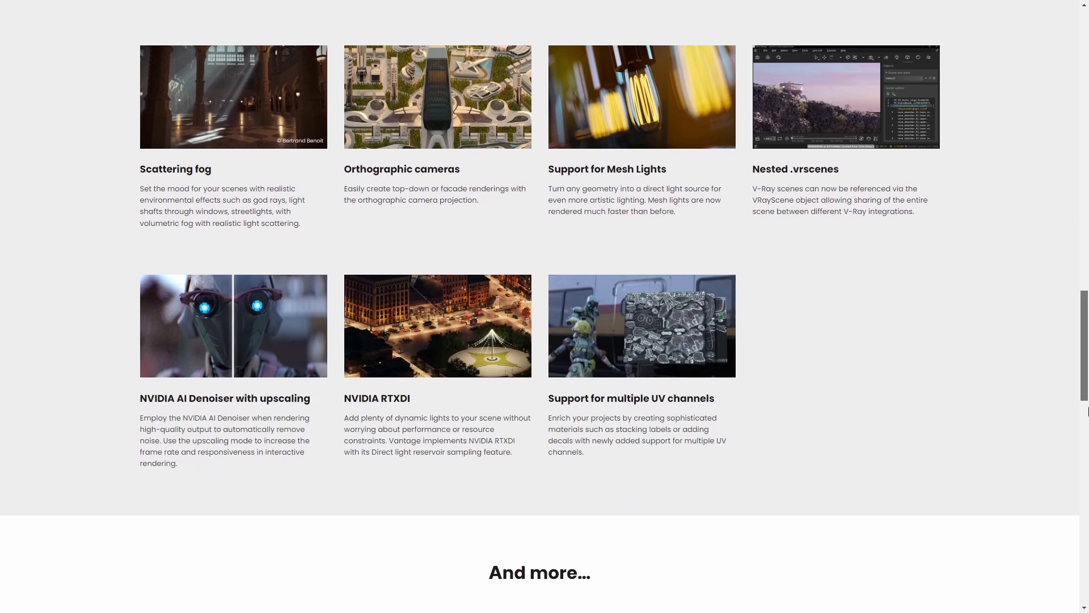
scroll(down, 3)
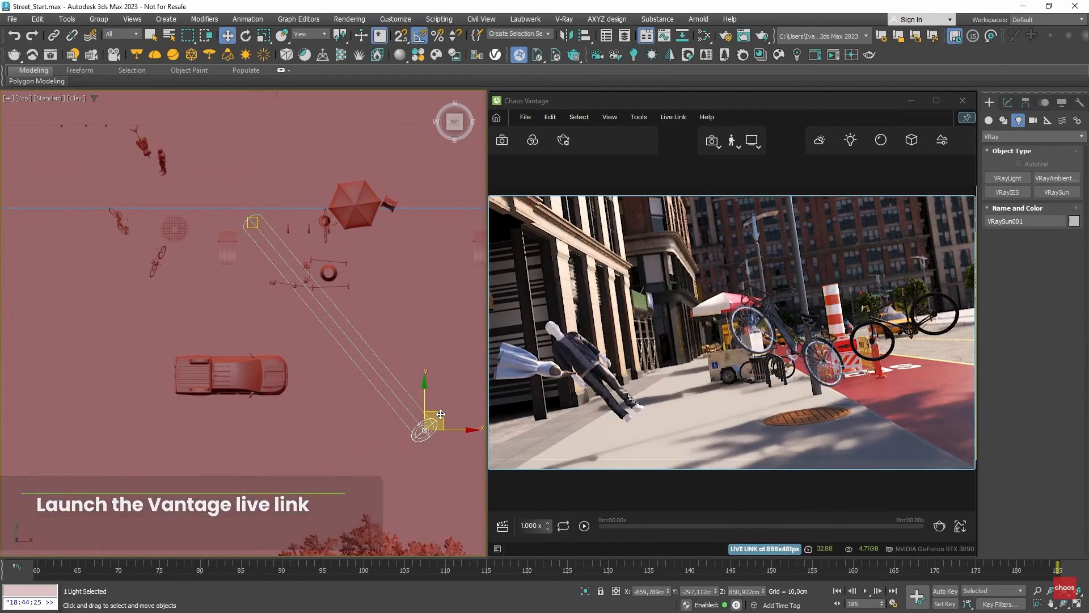
Step: Reposition the VRaySun in the Top viewport so the street view gets brighter light and new shadows
drag(423, 428, 354, 268)
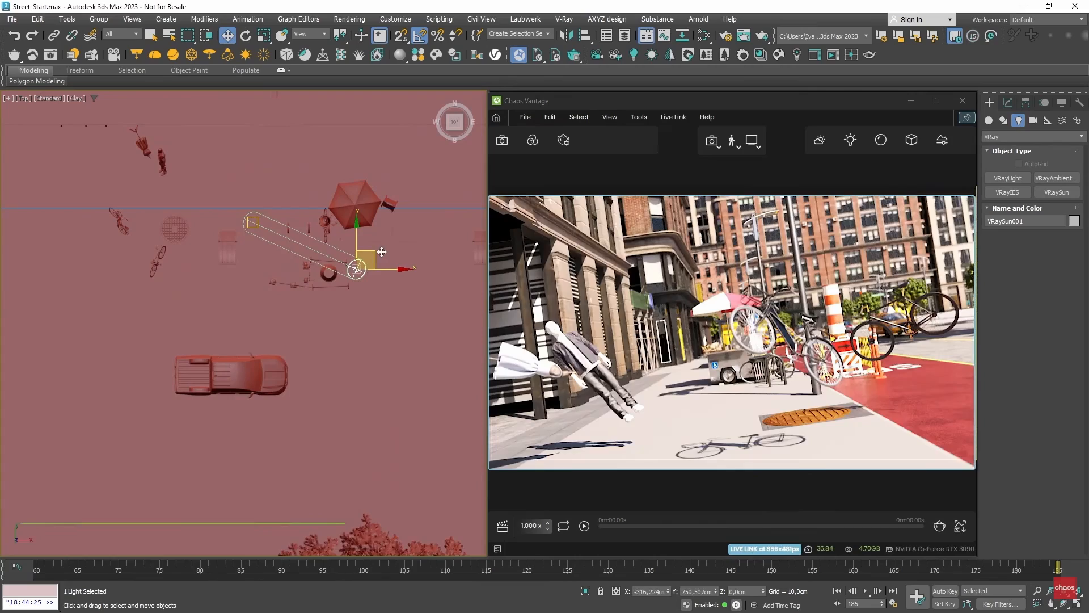
drag(355, 270, 393, 431)
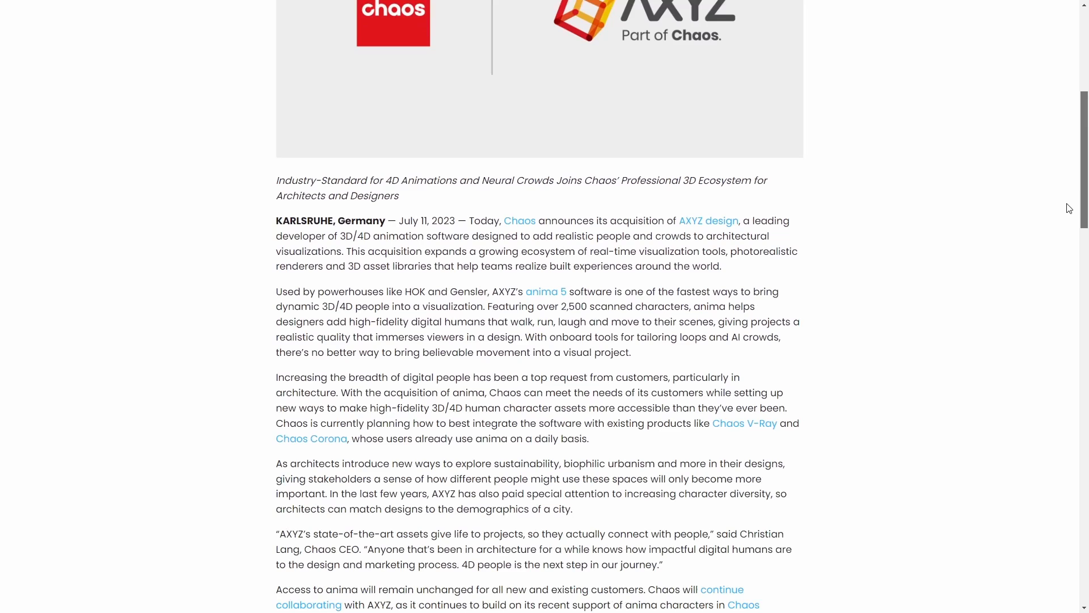
Step: Scroll the AXYZ design acquisition announcement and highlight part of its text
scroll(down, 3)
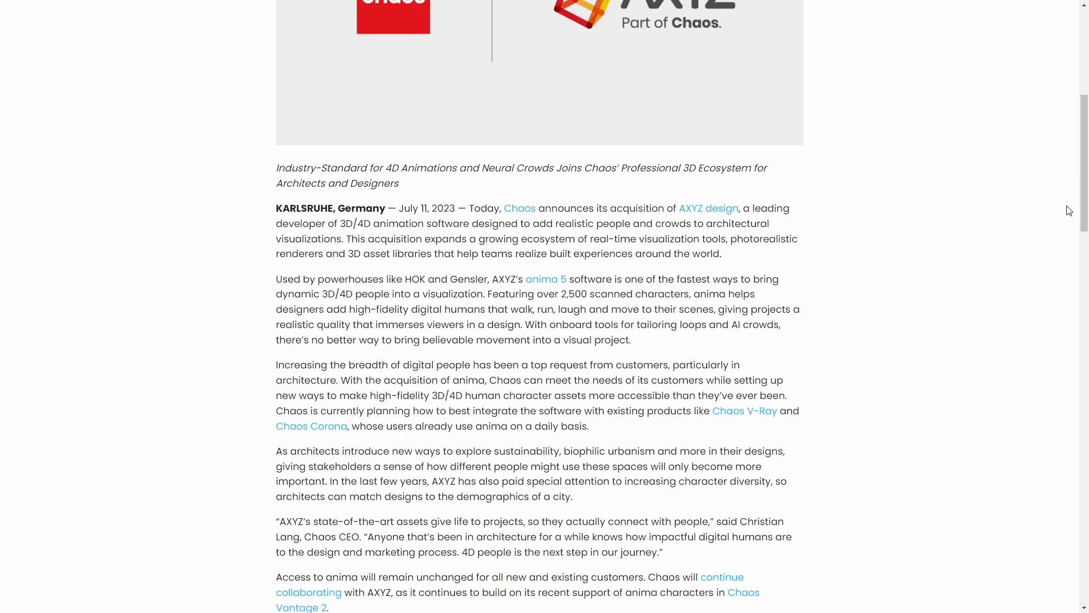
mouse_move(471, 208)
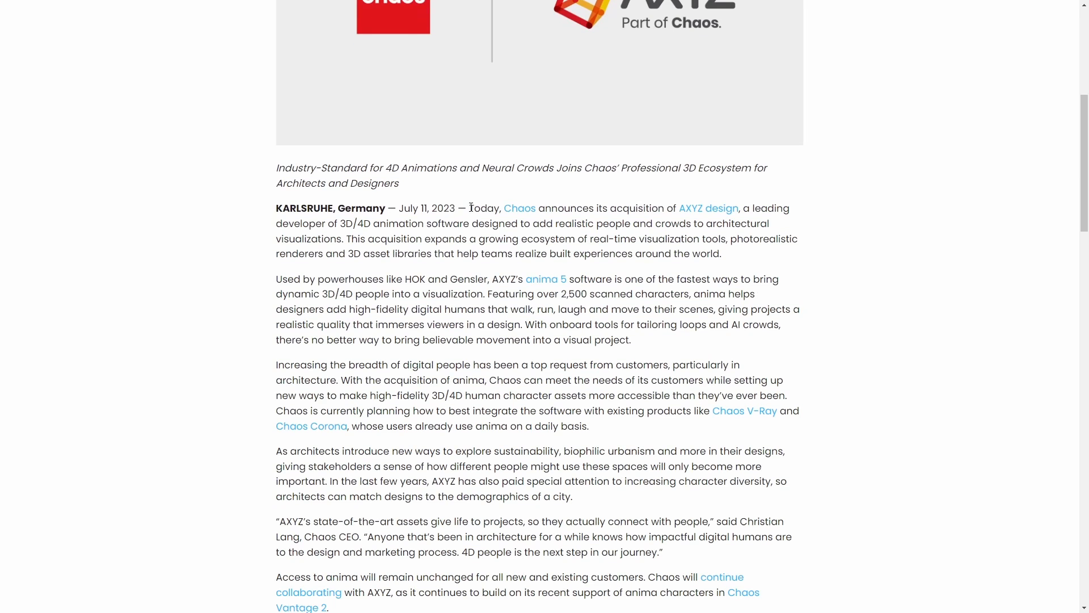
drag(469, 207, 738, 207)
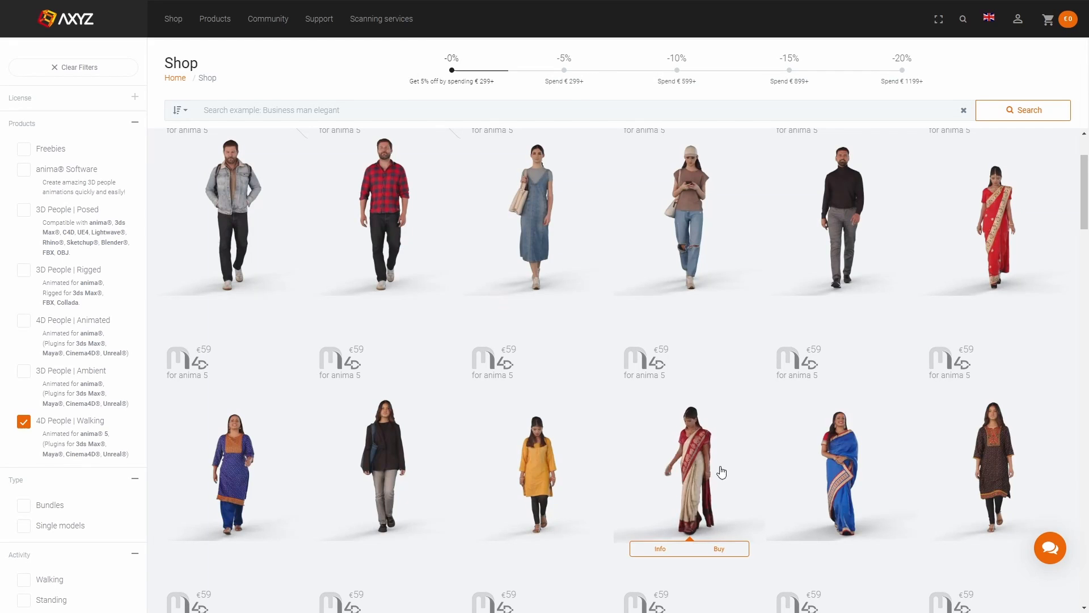
mouse_move(837, 460)
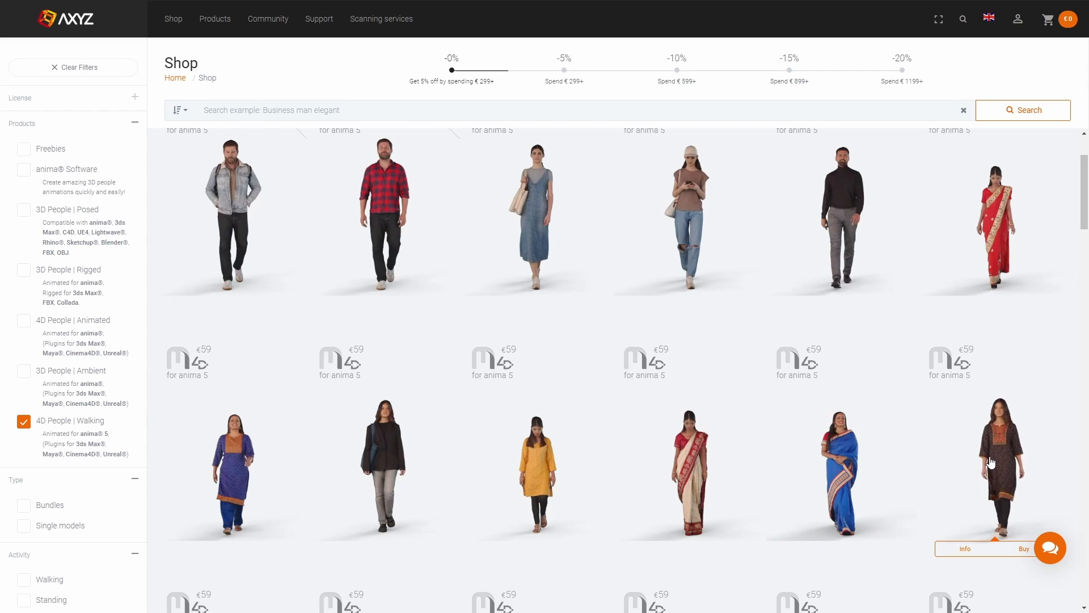
mouse_move(322, 483)
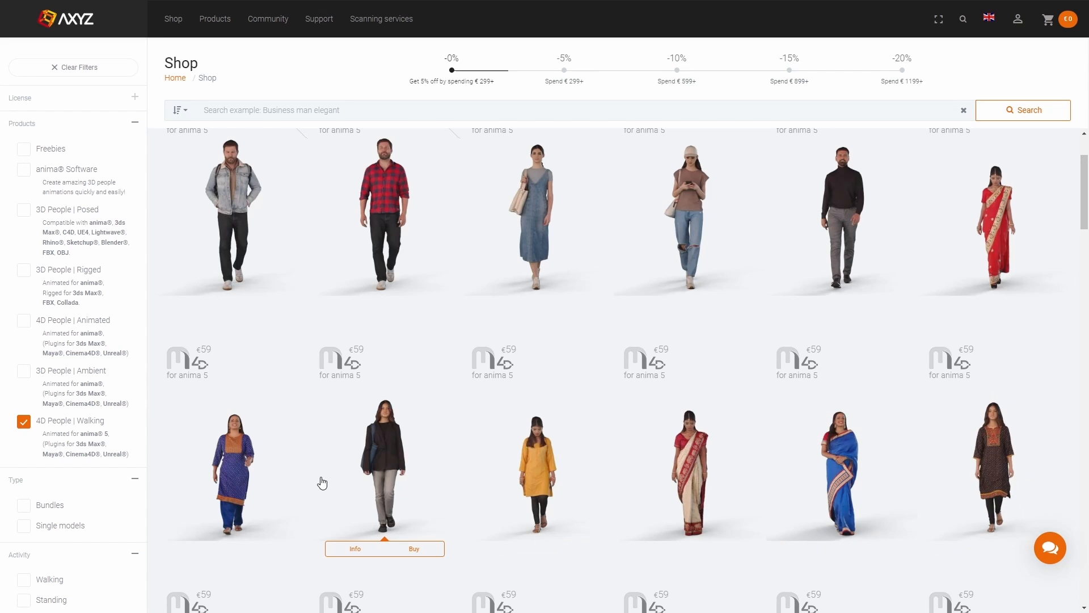
mouse_move(389, 444)
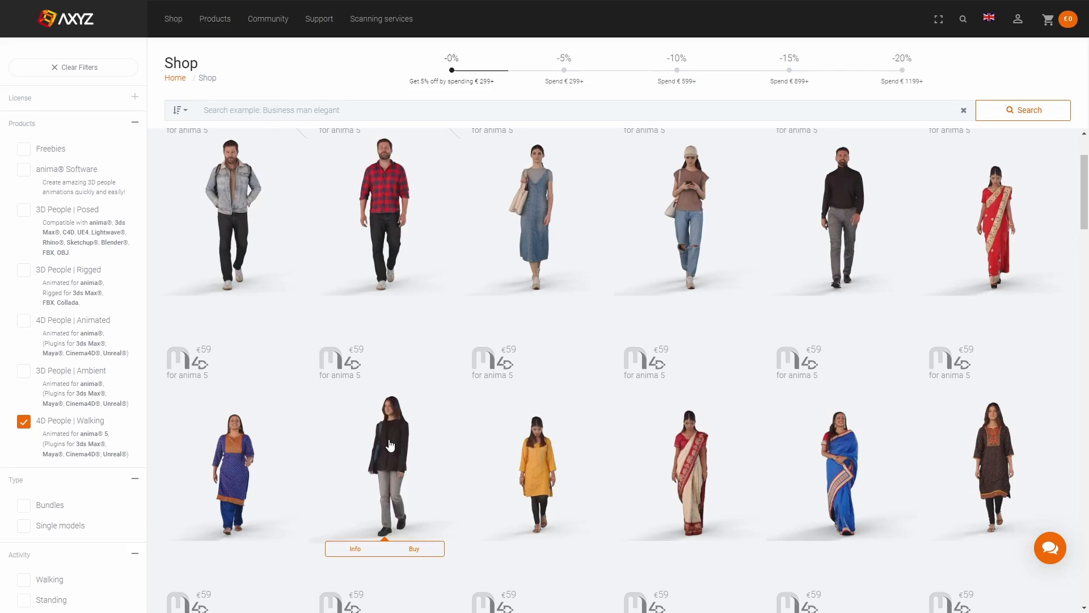
mouse_move(245, 462)
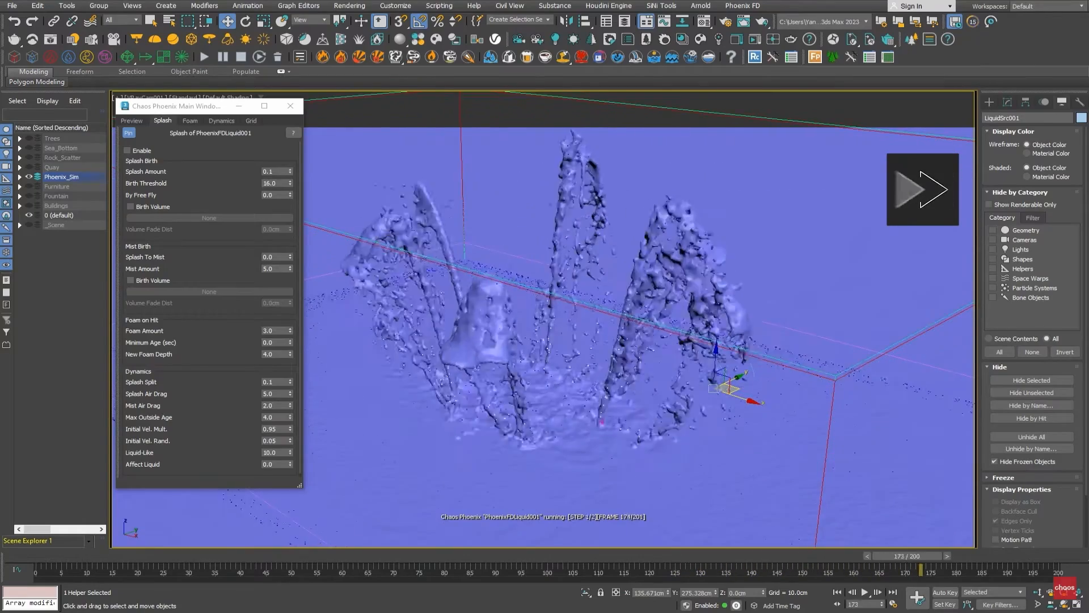
Step: Review the Phoenix liquid simulator's Foam and Dynamics settings and select the Steps Per Frame value
click(189, 120)
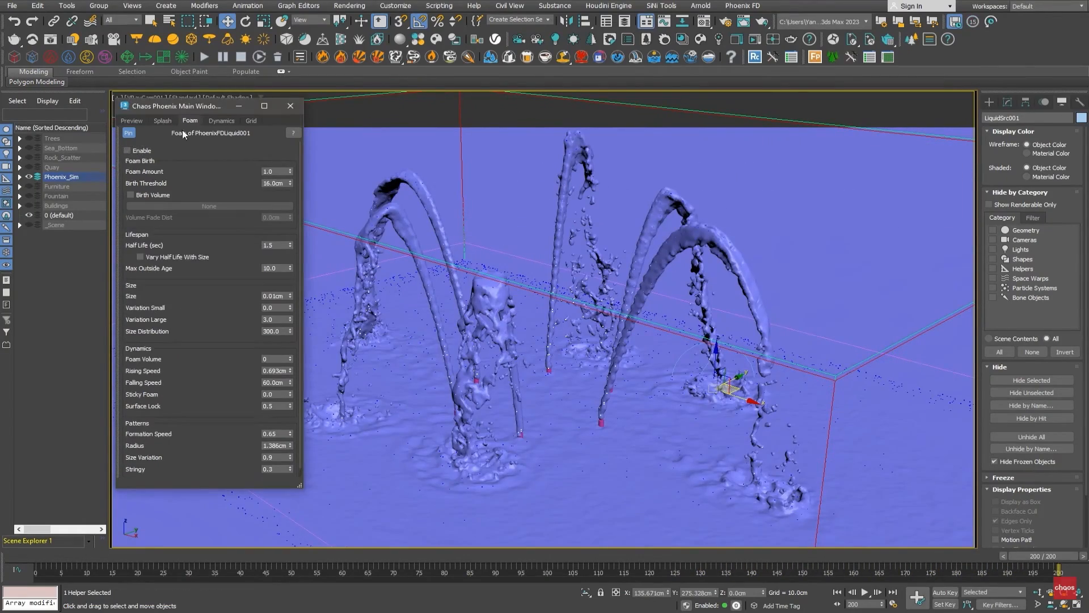
click(221, 120)
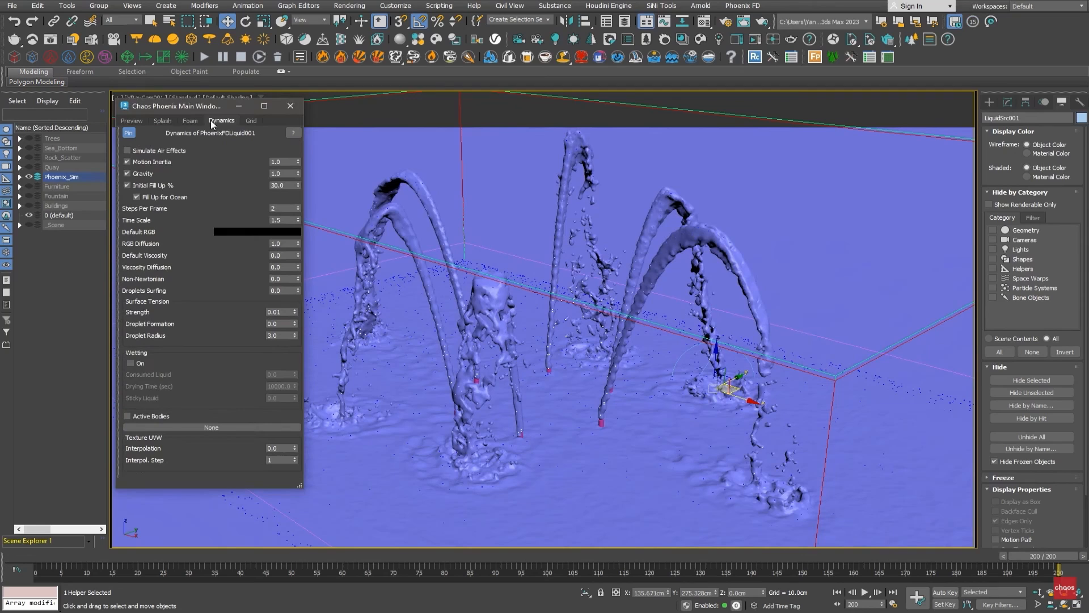
click(278, 207)
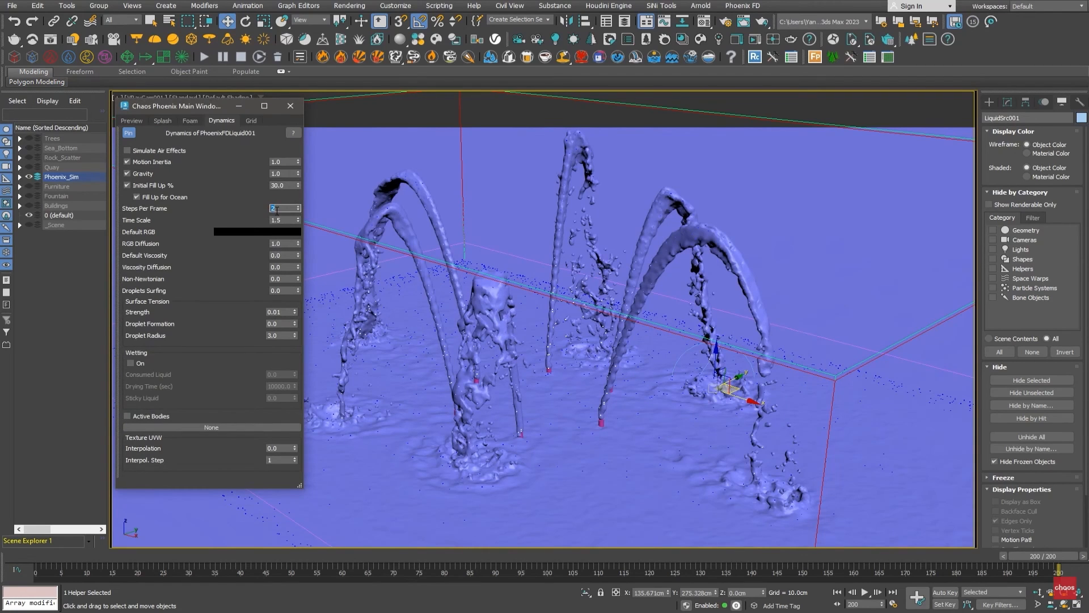
click(294, 207)
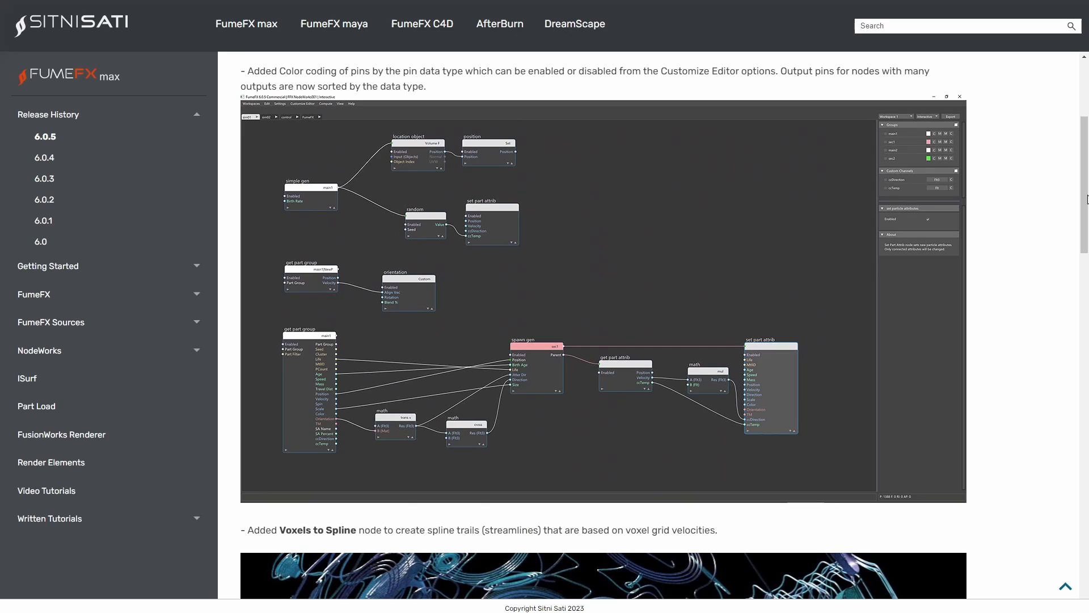
Step: Scroll the FumeFX 6.0.5 release notes past the Voxels to Spline and Spline Gen node images
scroll(down, 3)
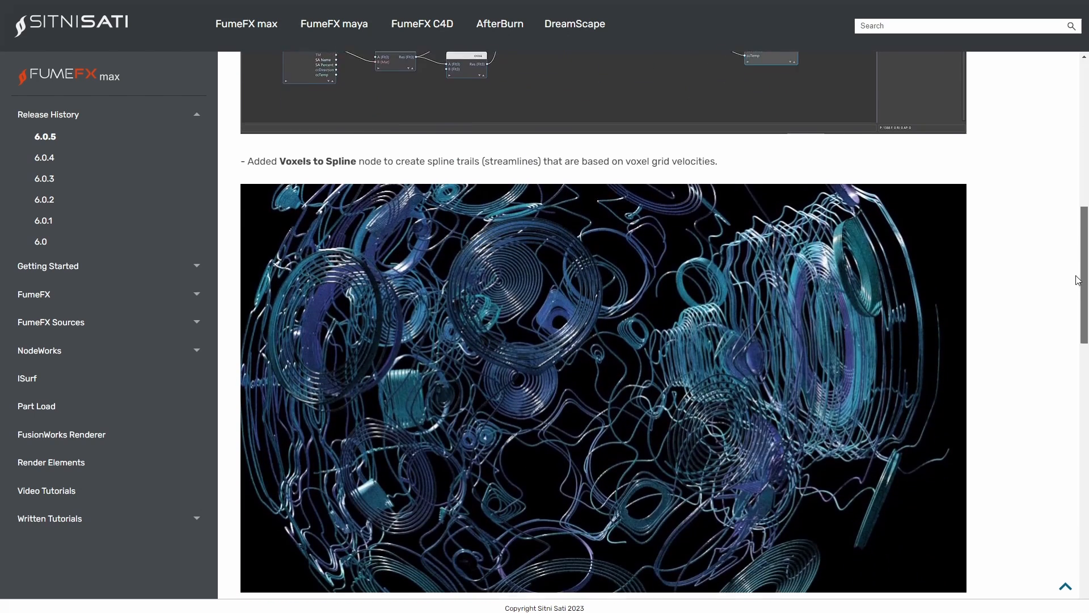
scroll(down, 3)
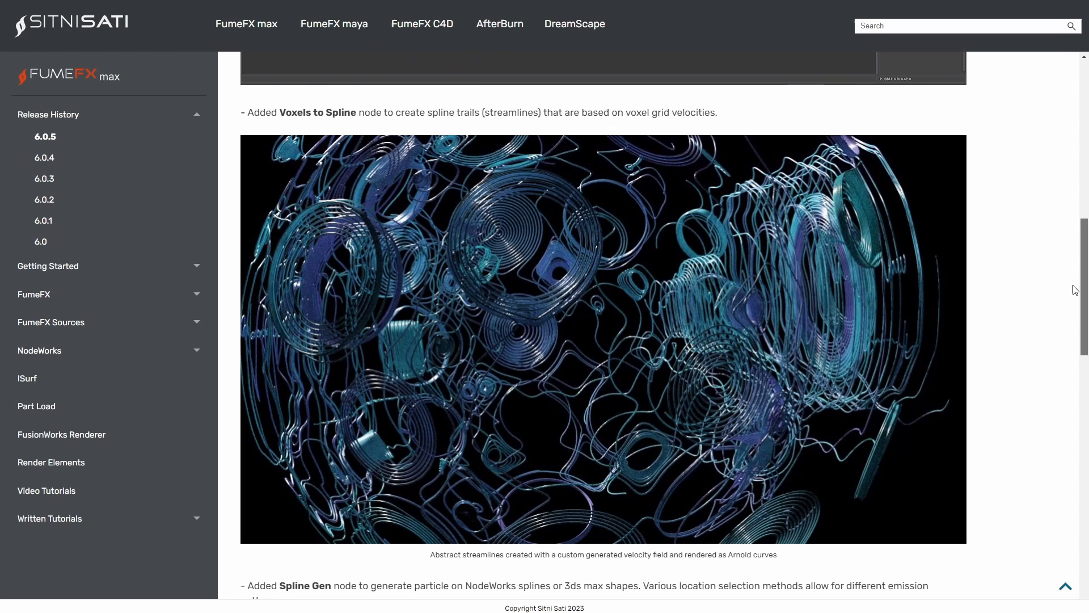
scroll(down, 3)
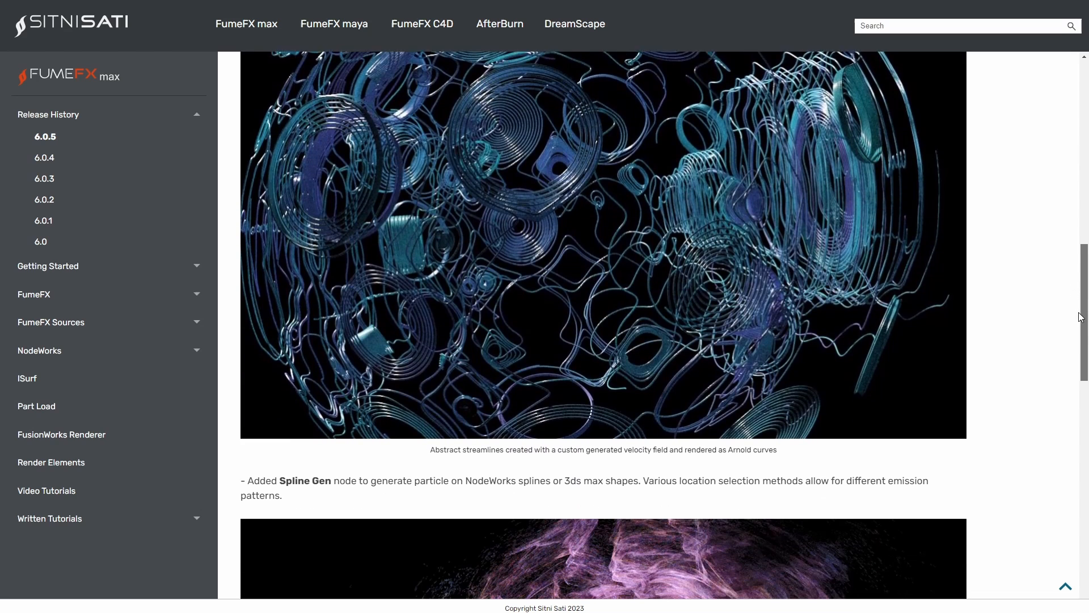
scroll(down, 3)
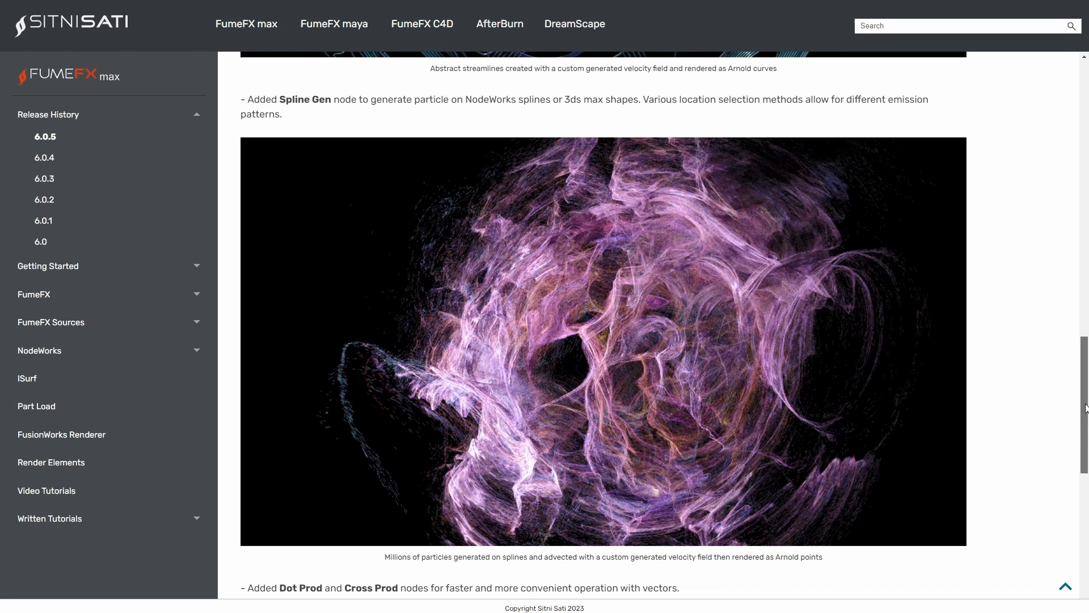
scroll(down, 3)
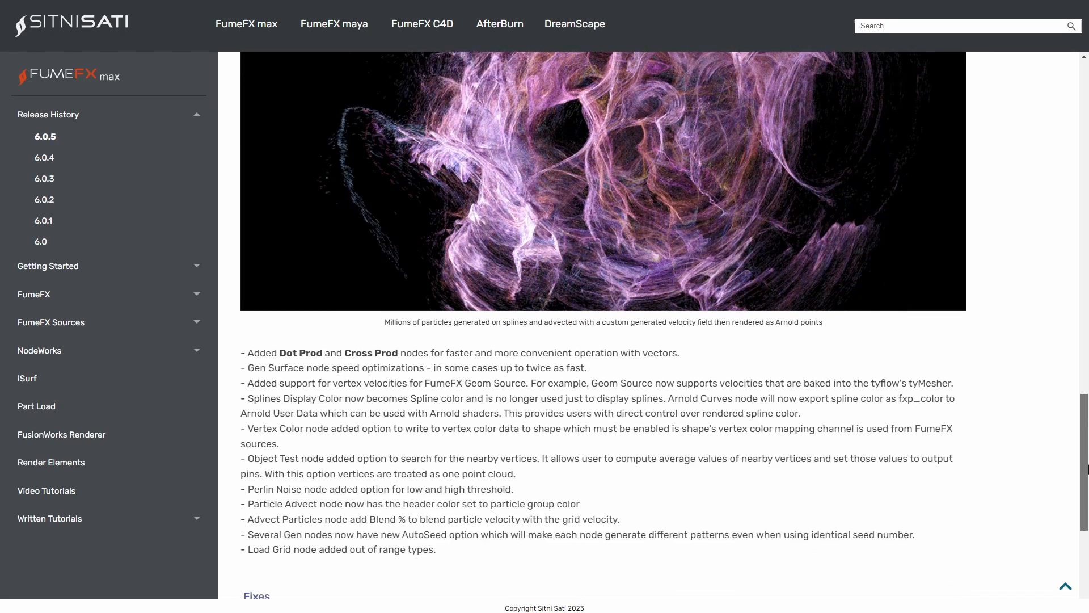
scroll(down, 3)
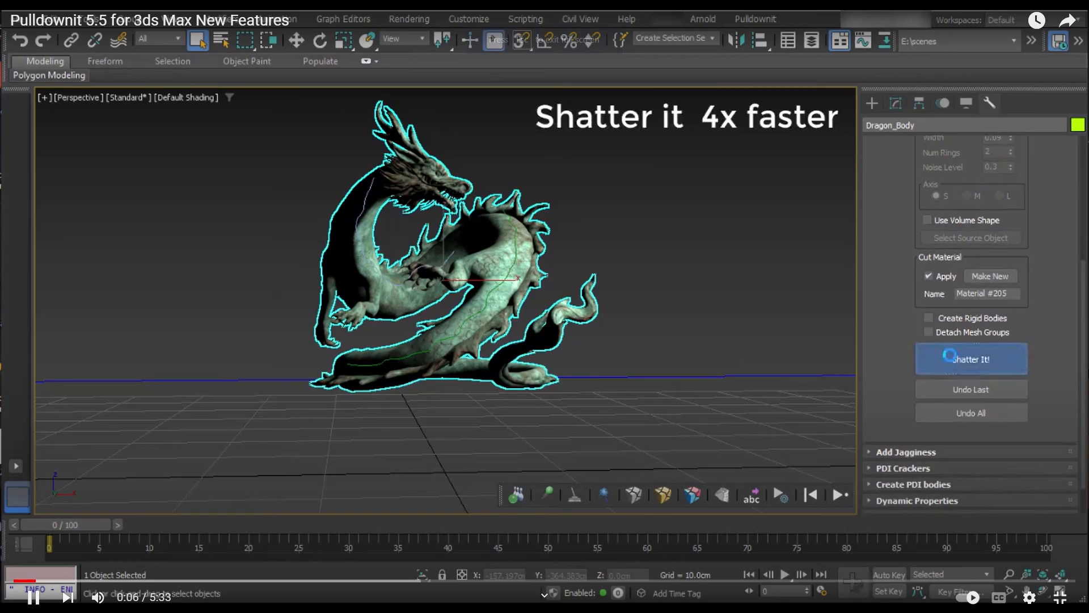
Step: Choose a different Pulldownit shatter style, shatter the dragon along the drawn path and stop playback
click(969, 358)
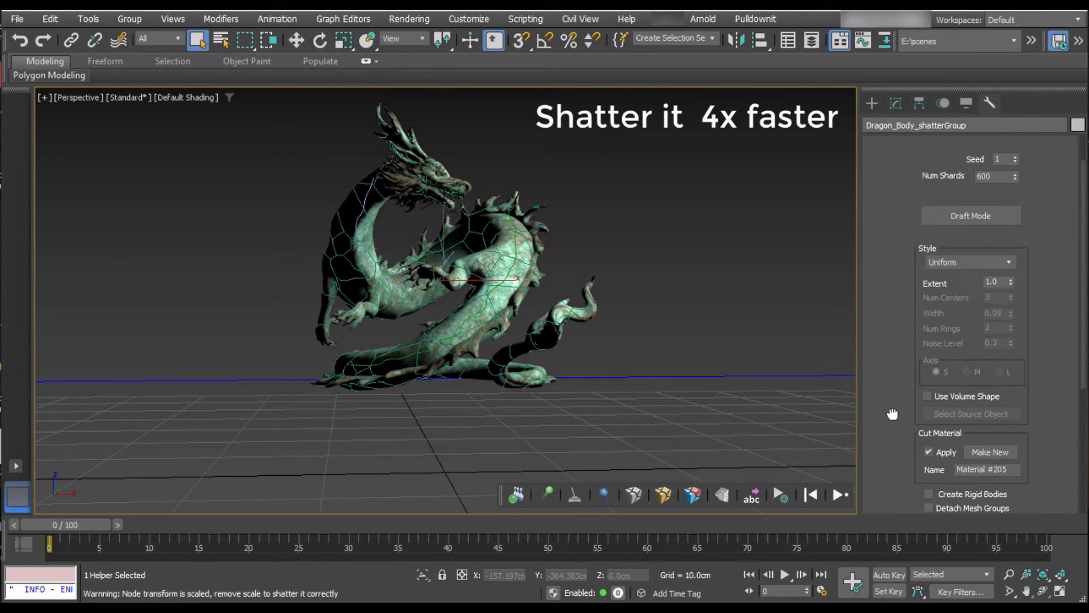
click(968, 262)
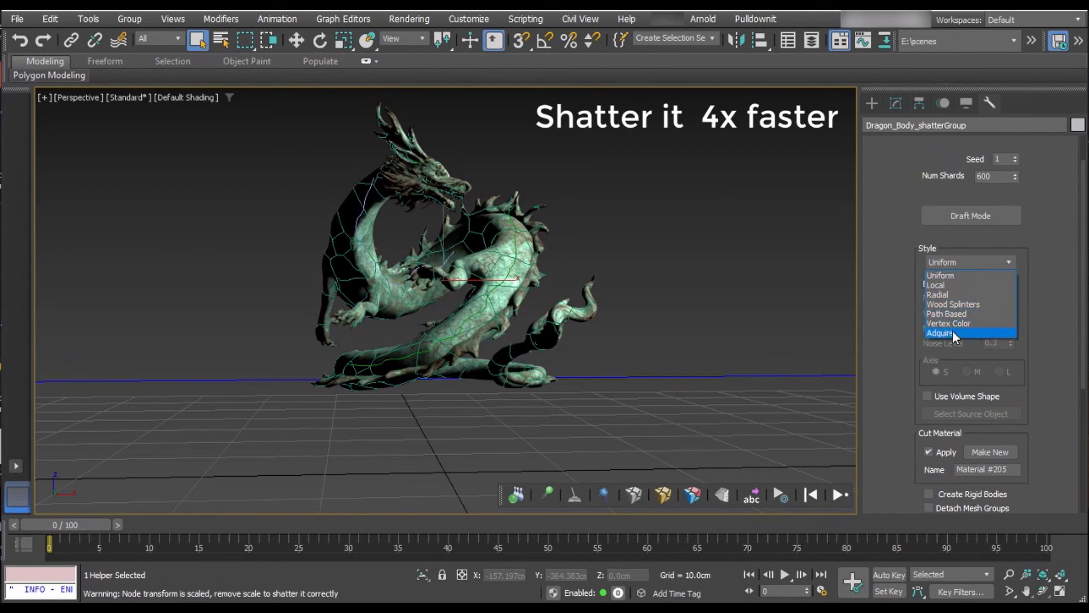
click(951, 313)
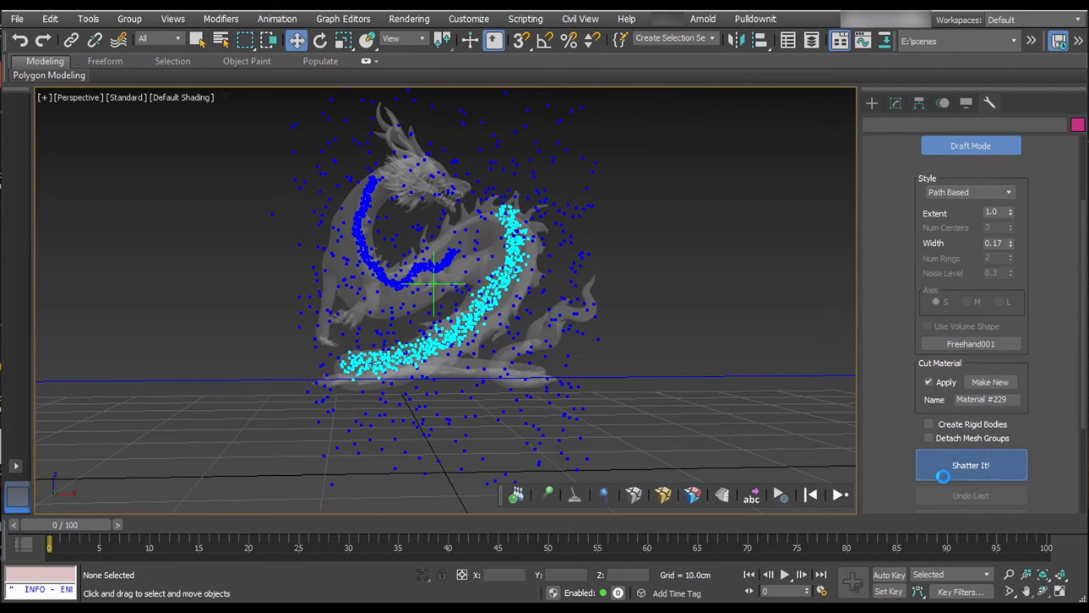
click(784, 574)
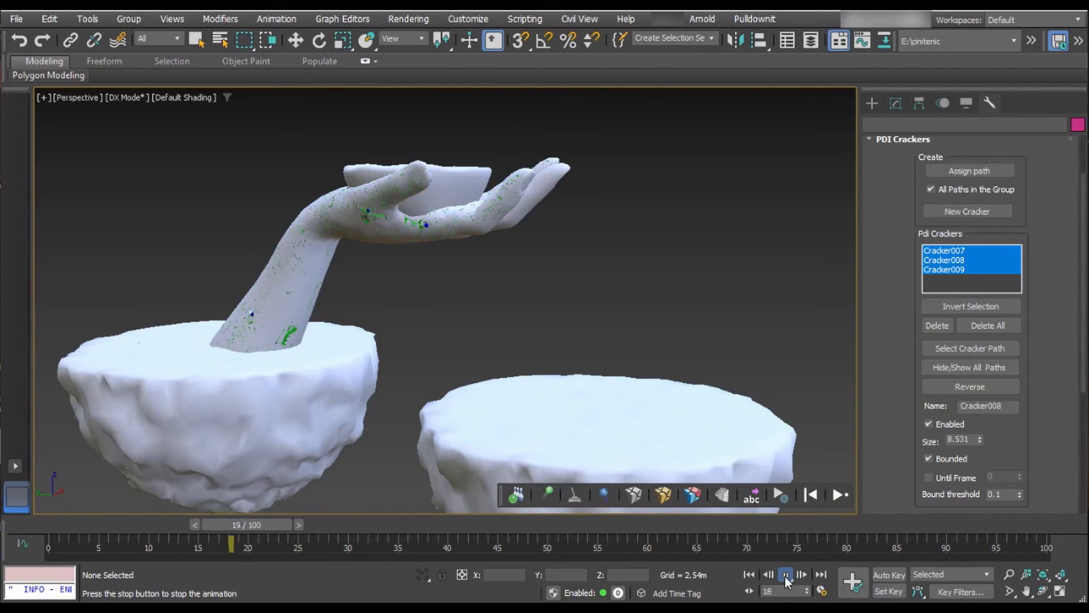
click(785, 574)
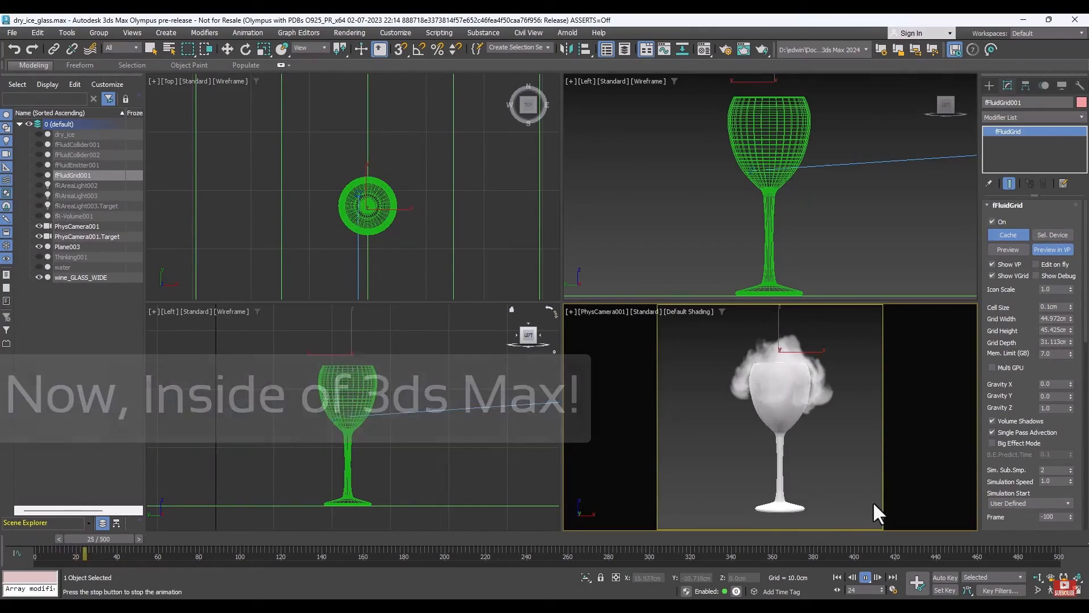
Step: Advance the time slider and play then stop the dry-ice smoke pouring over the wine glass
click(866, 577)
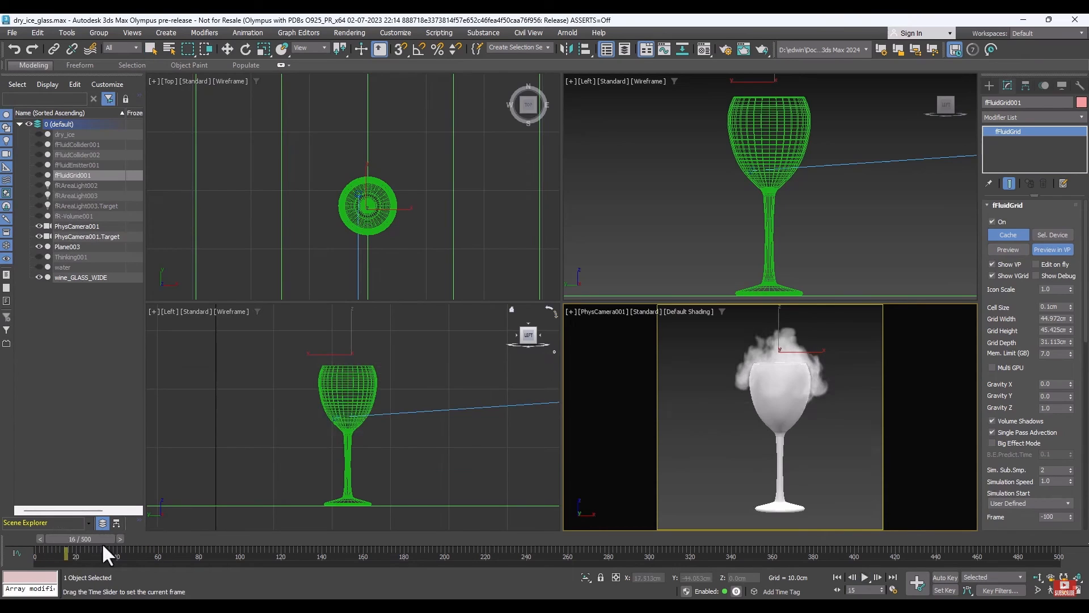
drag(66, 549, 138, 549)
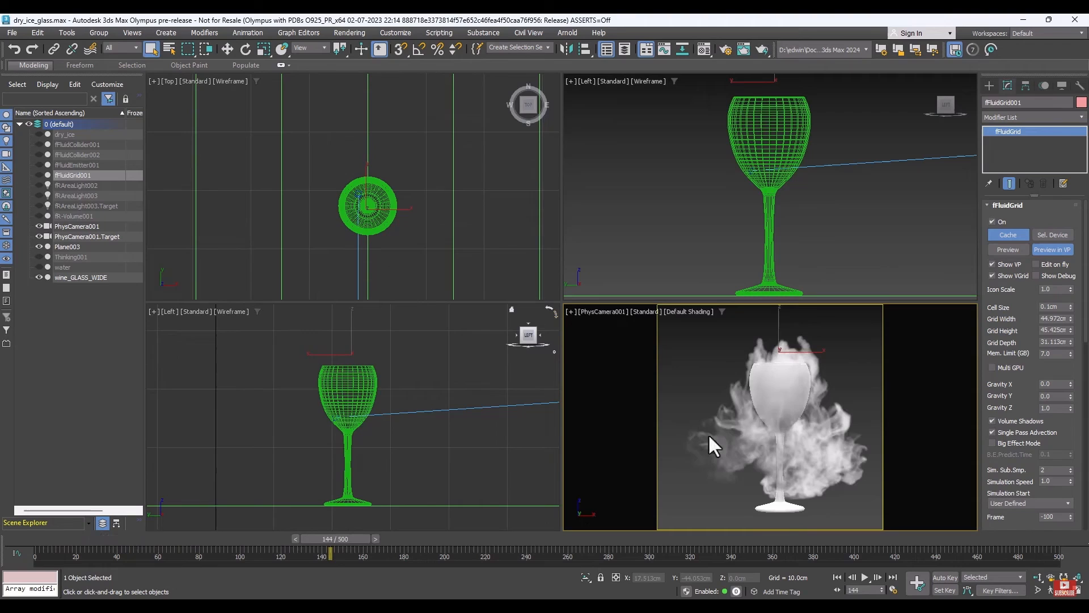
click(864, 578)
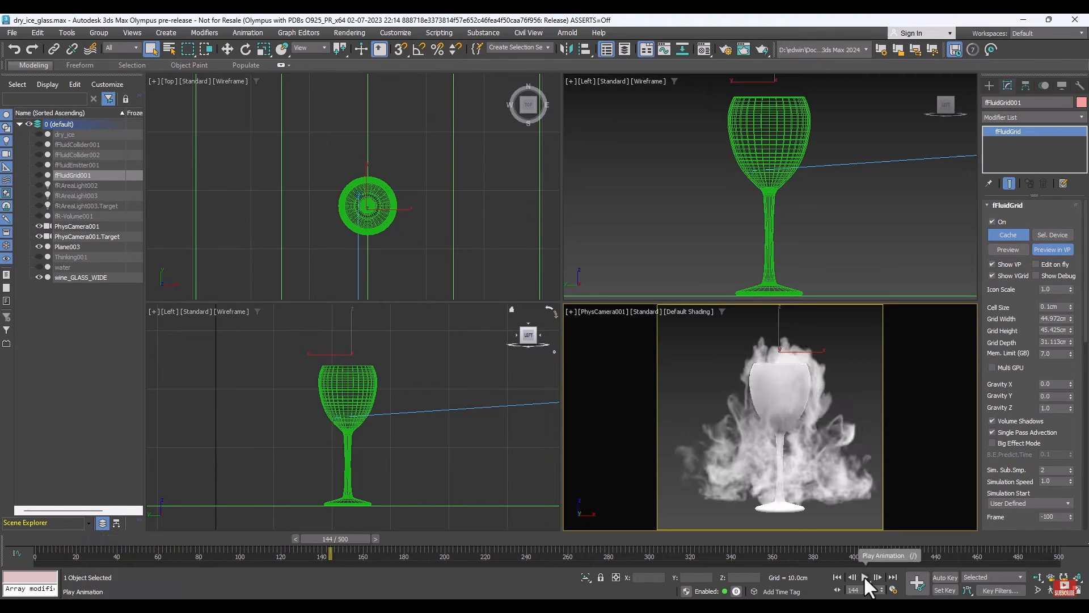
click(865, 578)
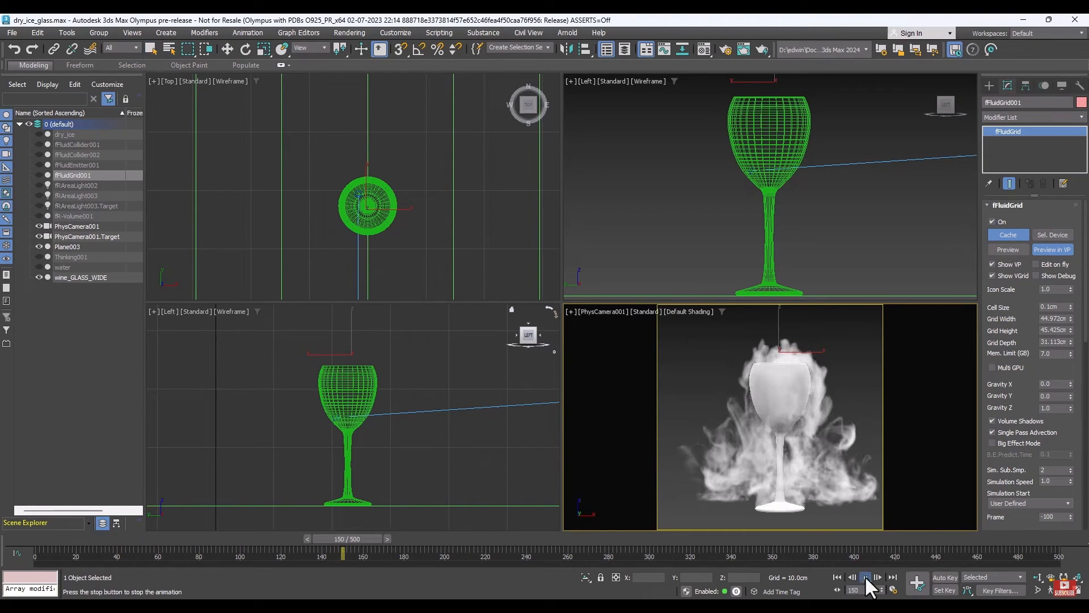
click(865, 577)
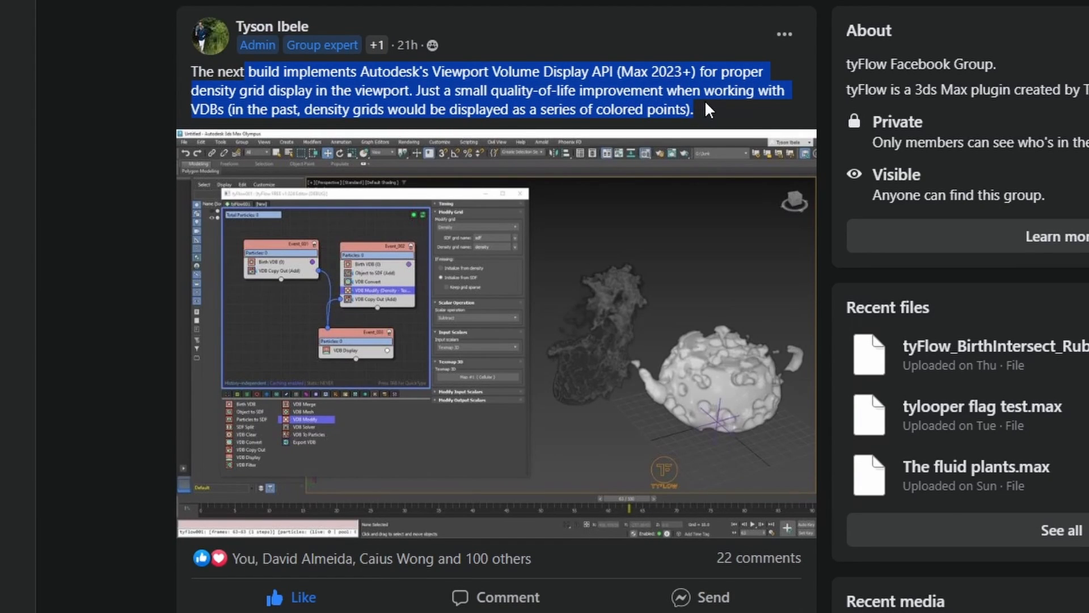
mouse_move(725, 124)
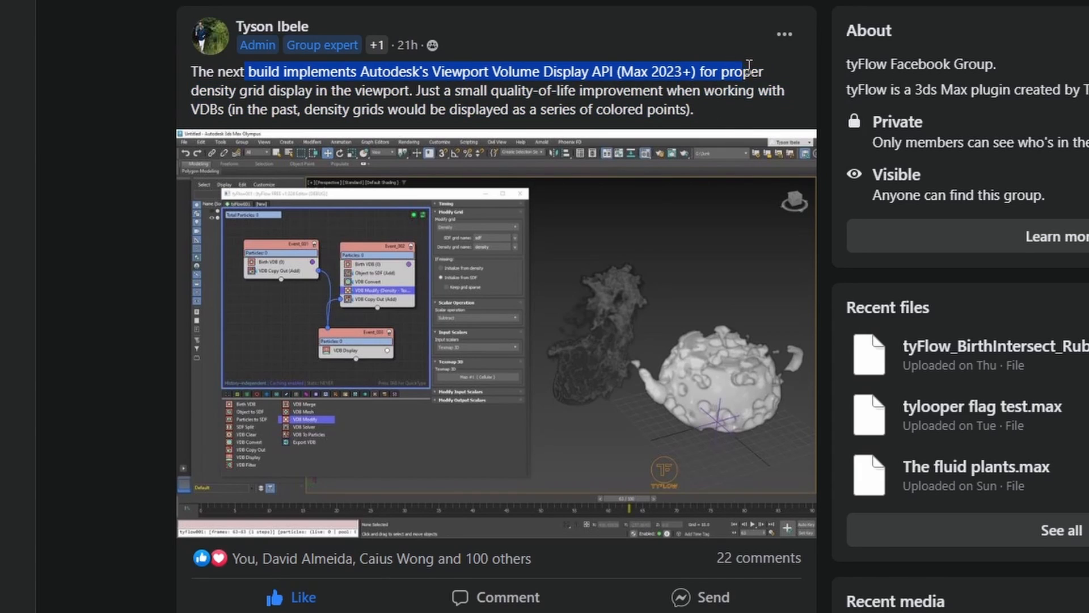
Step: Highlight the tyFlow post's text announcing Viewport Volume Display API support for VDB density grids
drag(747, 70, 677, 109)
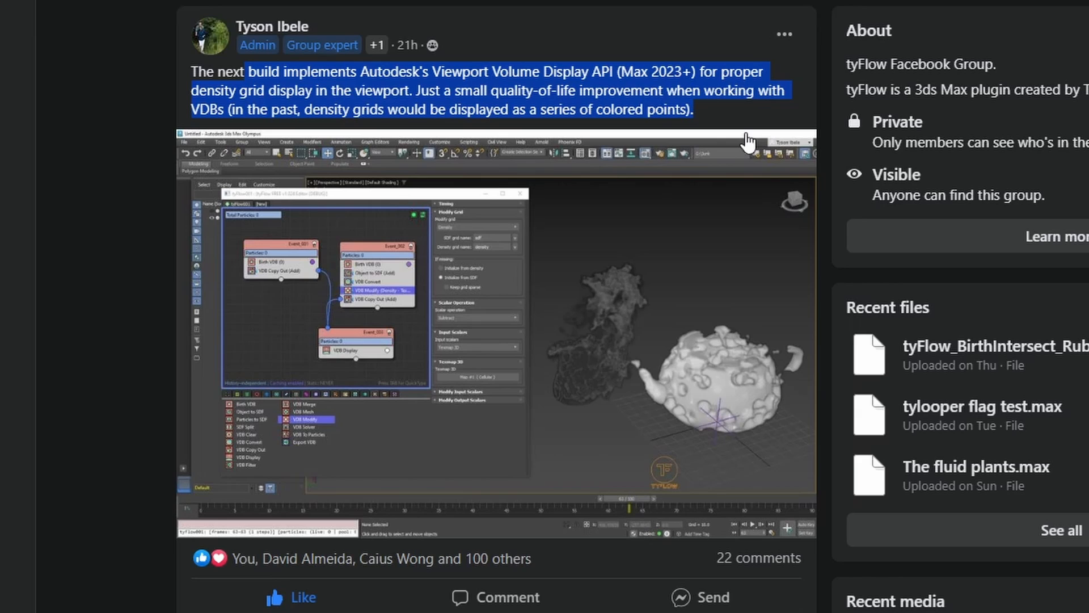
mouse_move(708, 115)
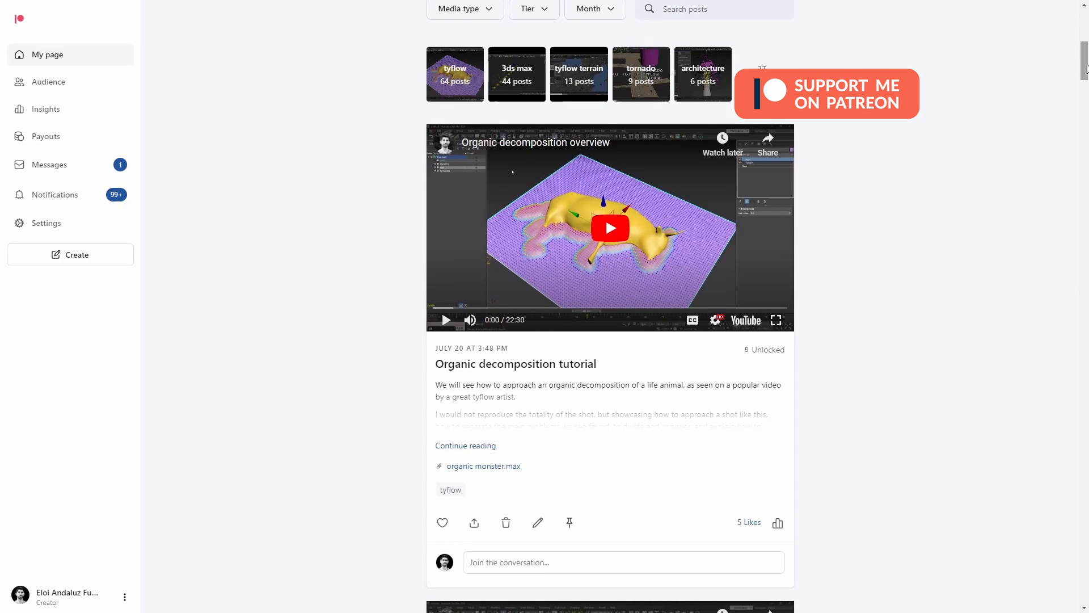
Step: Scroll past the Array fast rig tutorial post and seek through the ForestGod wip video
scroll(down, 3)
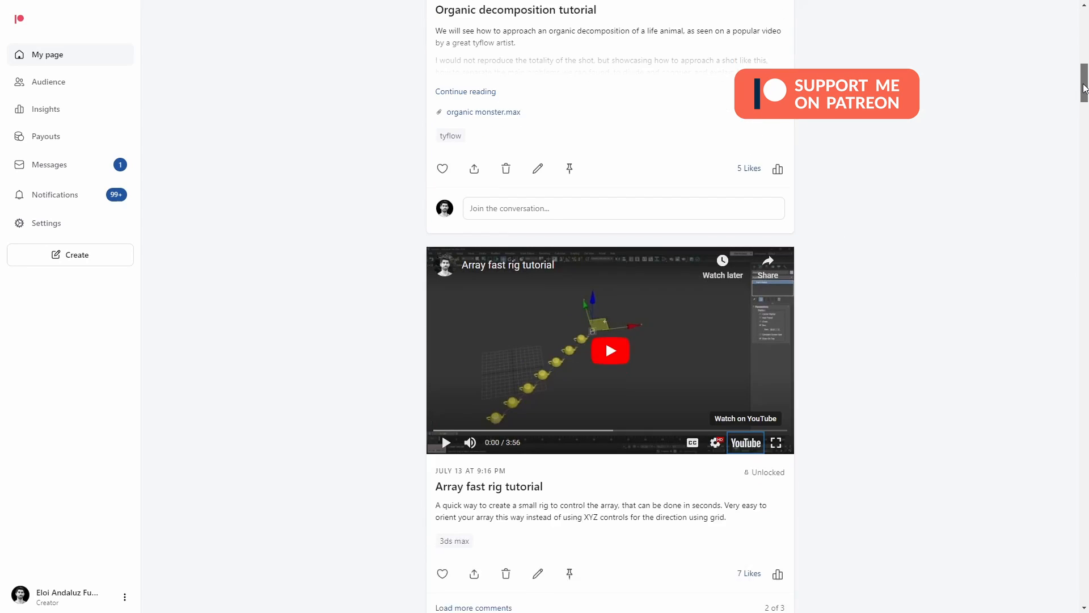
scroll(down, 3)
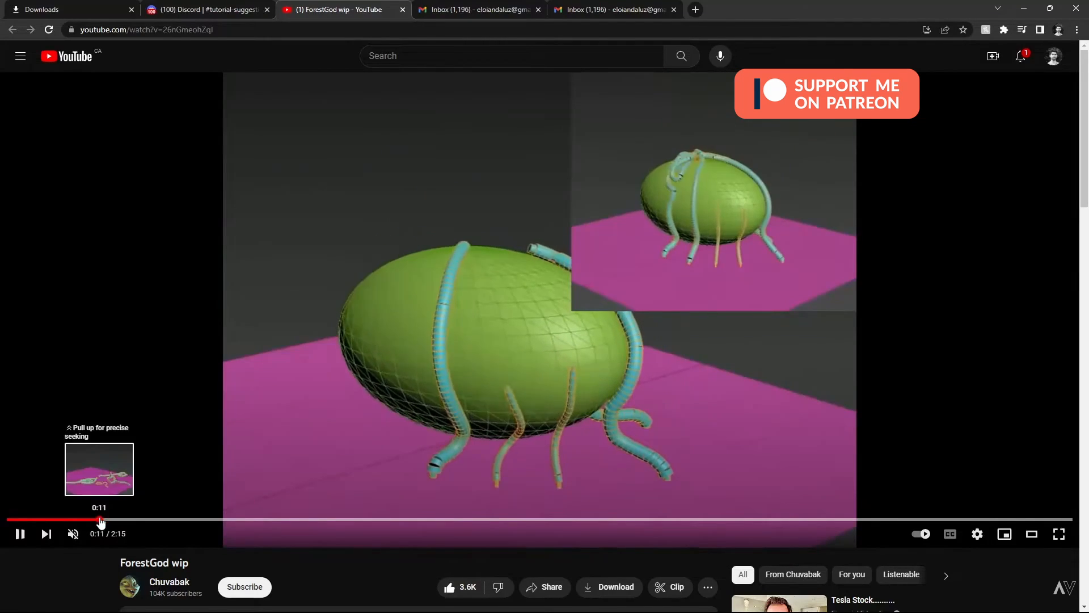
drag(100, 518, 127, 518)
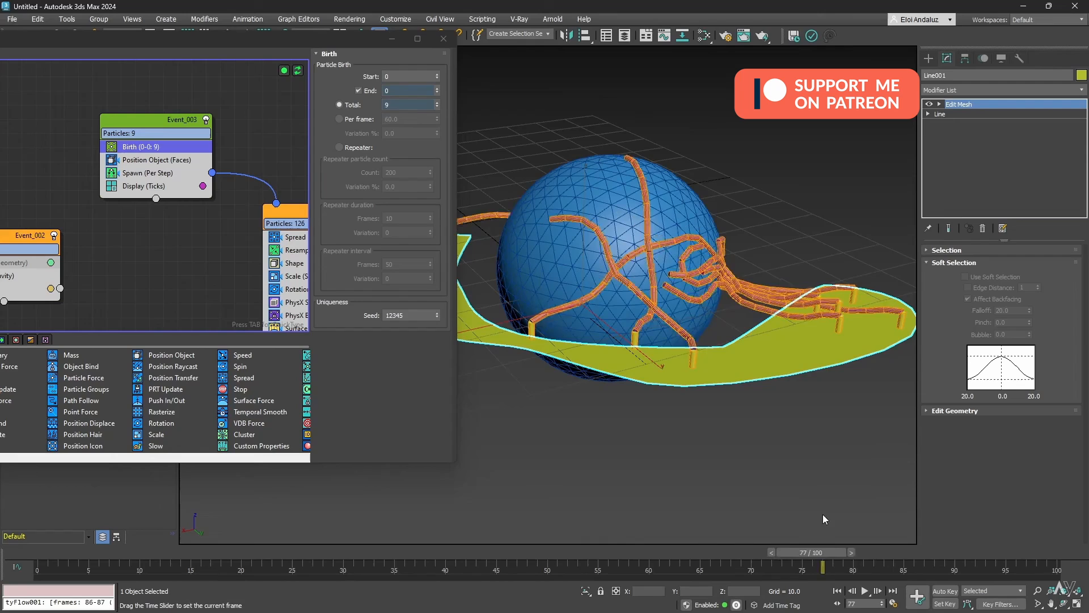
drag(819, 566, 313, 566)
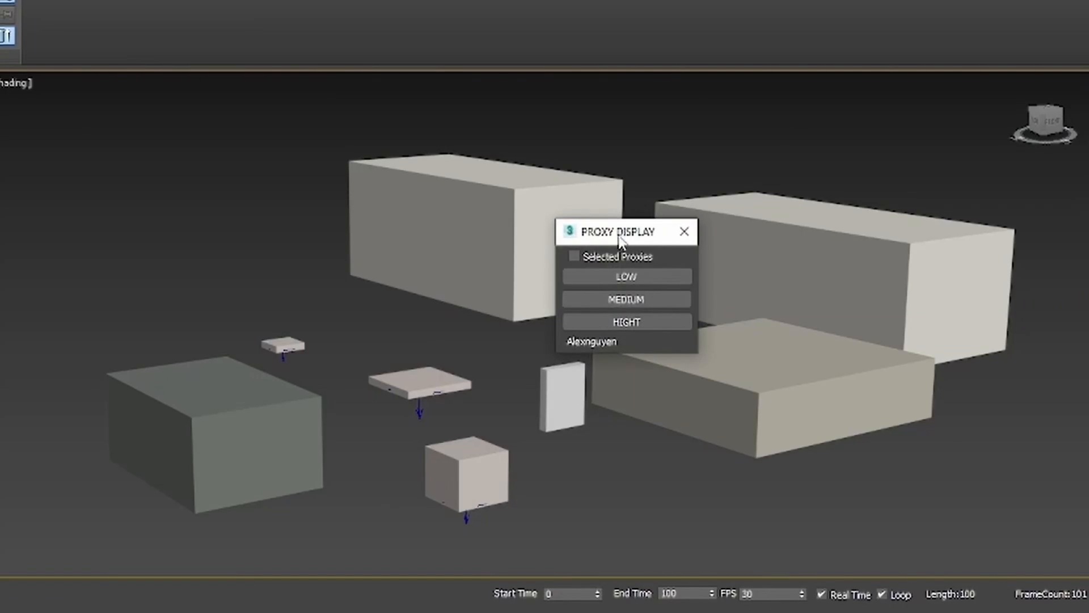
Step: Move the Proxy Display dialog aside, show all proxies at HIGHT, then set selected proxies to medium detail
drag(615, 231, 850, 153)
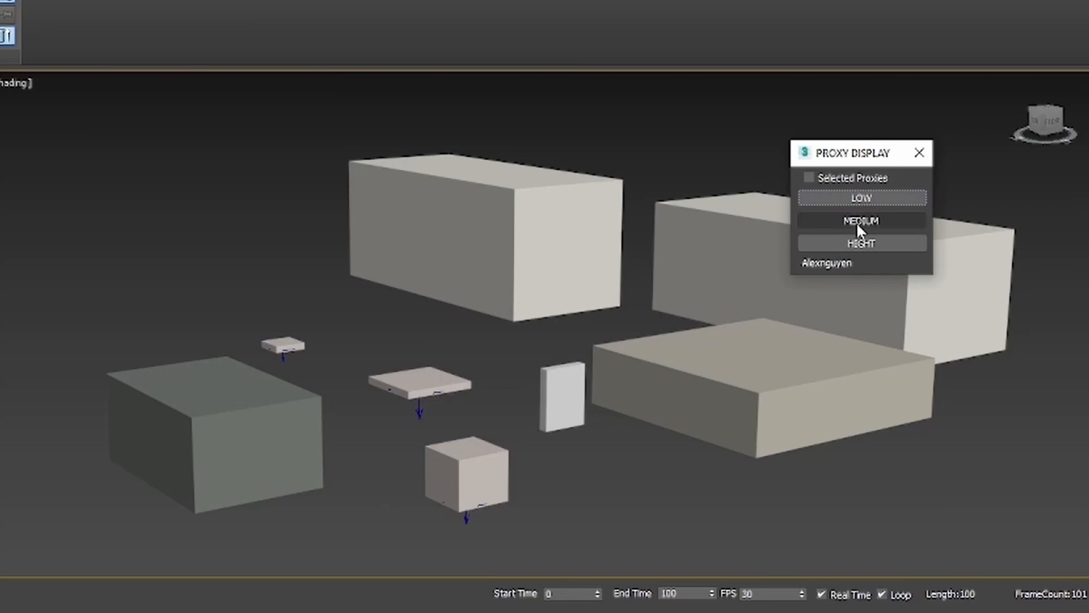
click(861, 243)
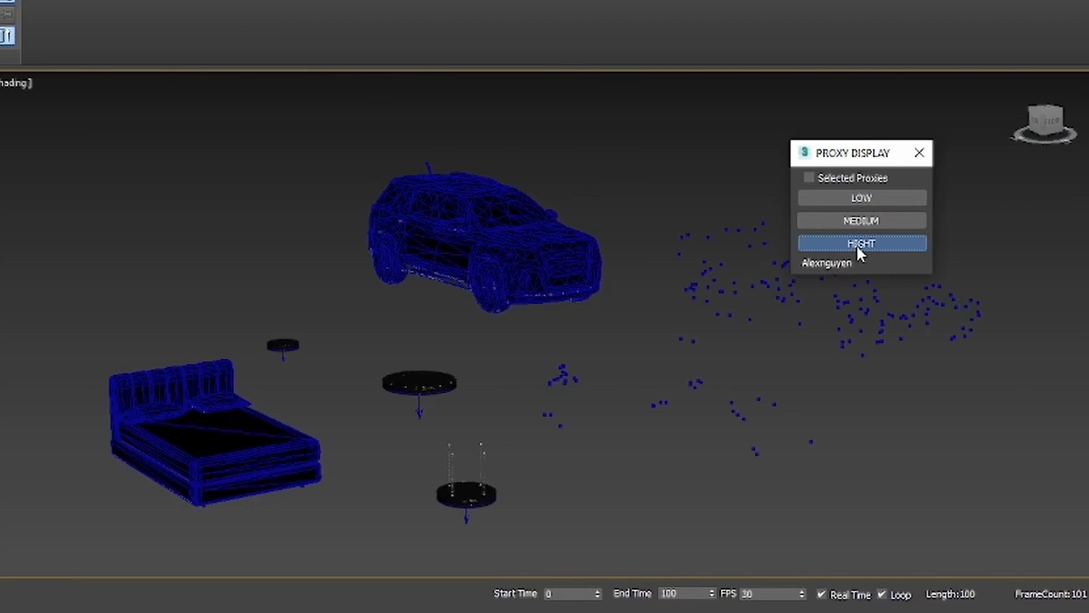
click(861, 243)
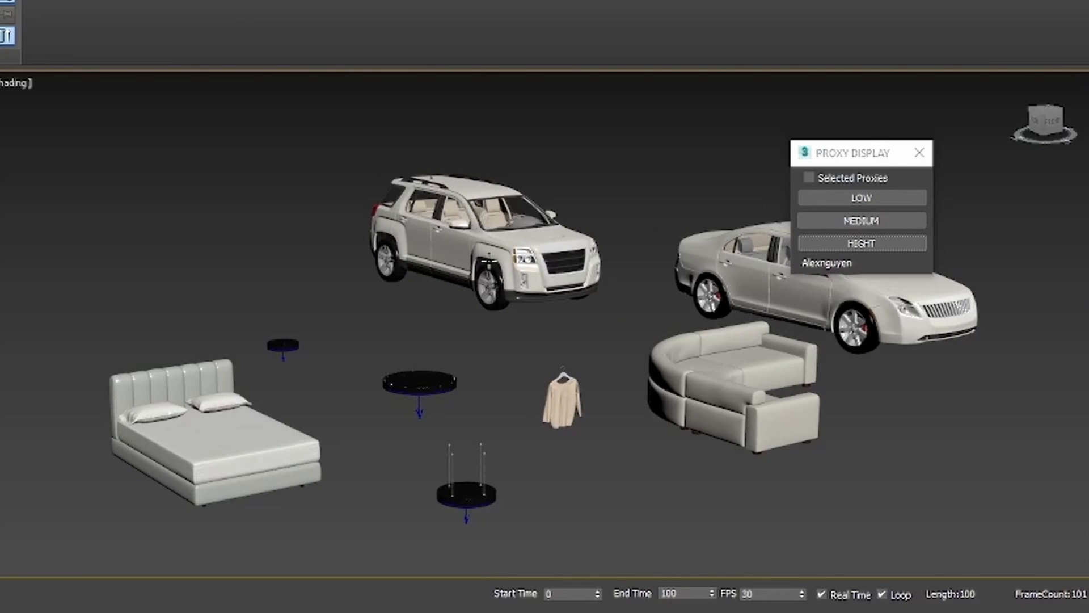
click(861, 197)
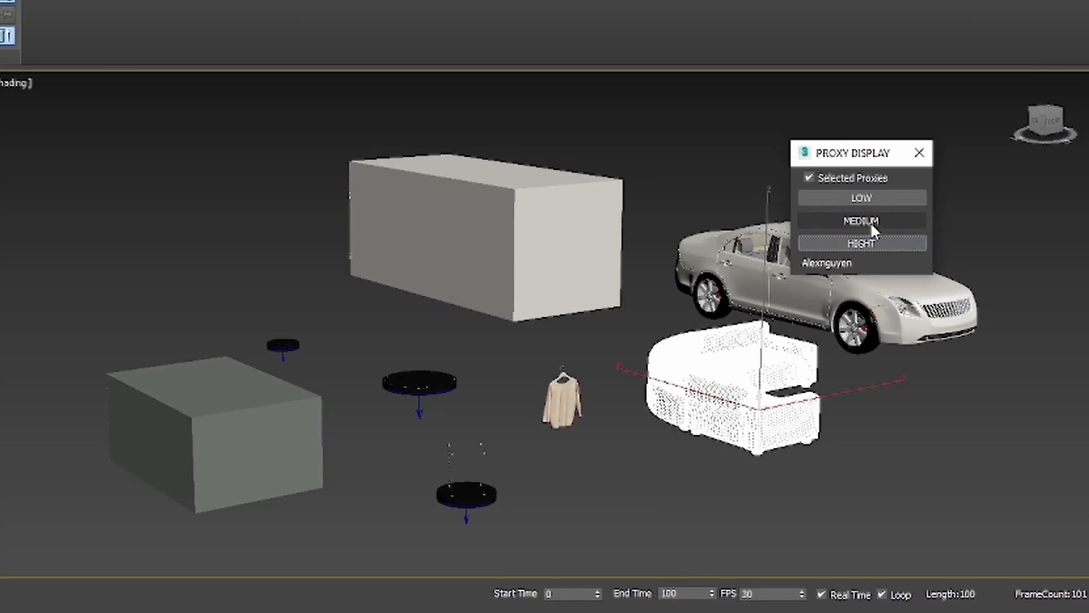
click(808, 178)
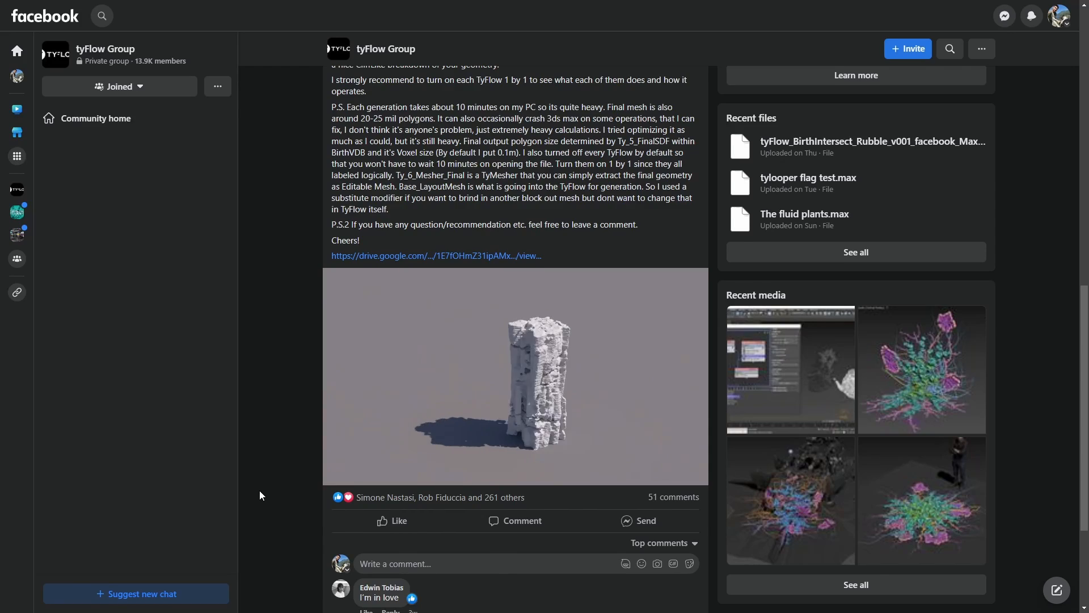
click(515, 376)
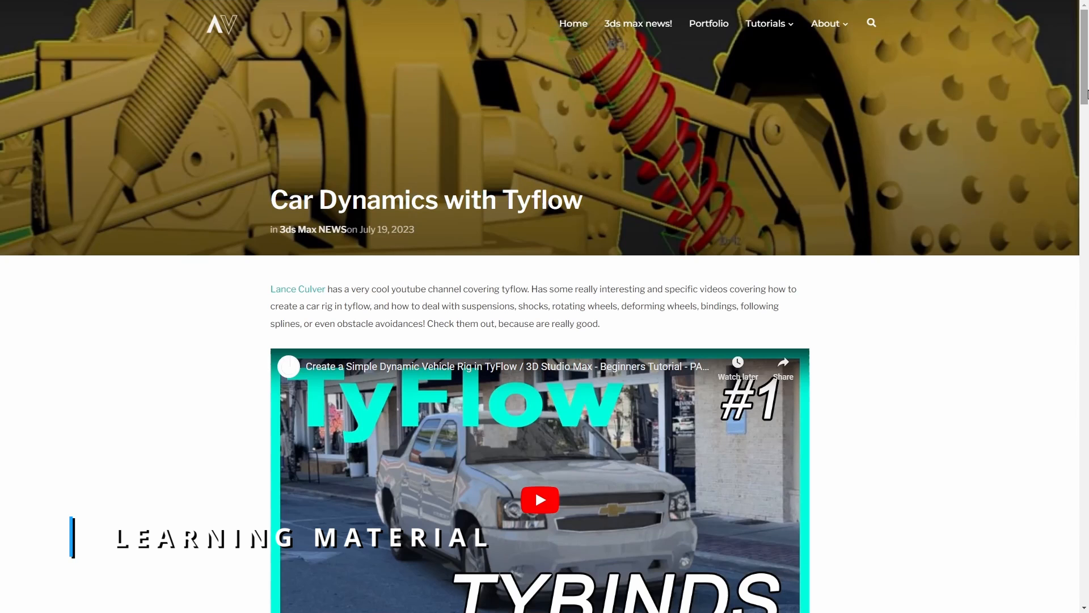
scroll(down, 3)
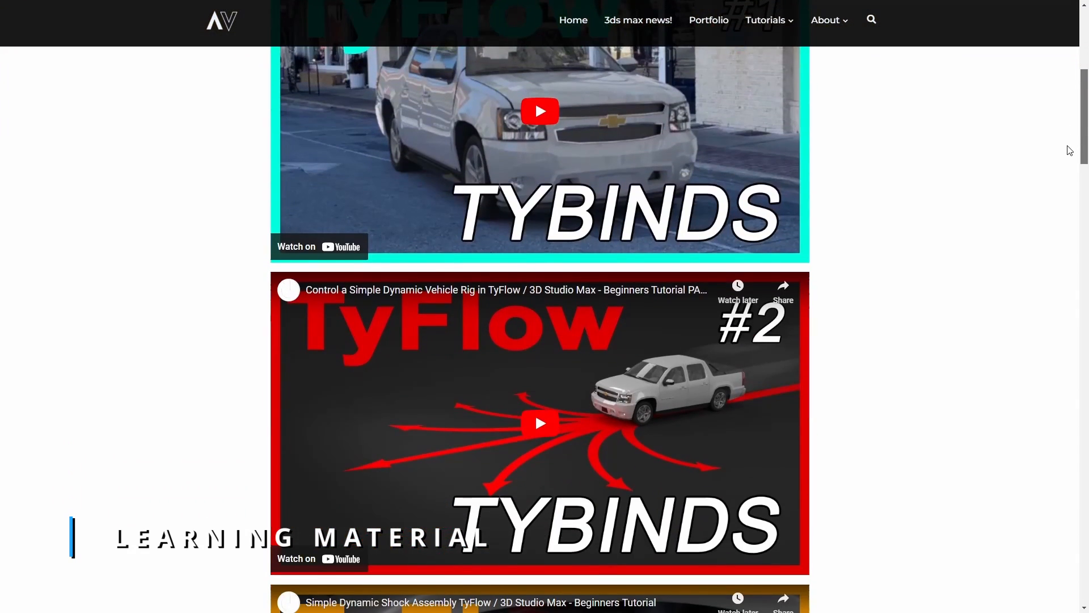
scroll(down, 3)
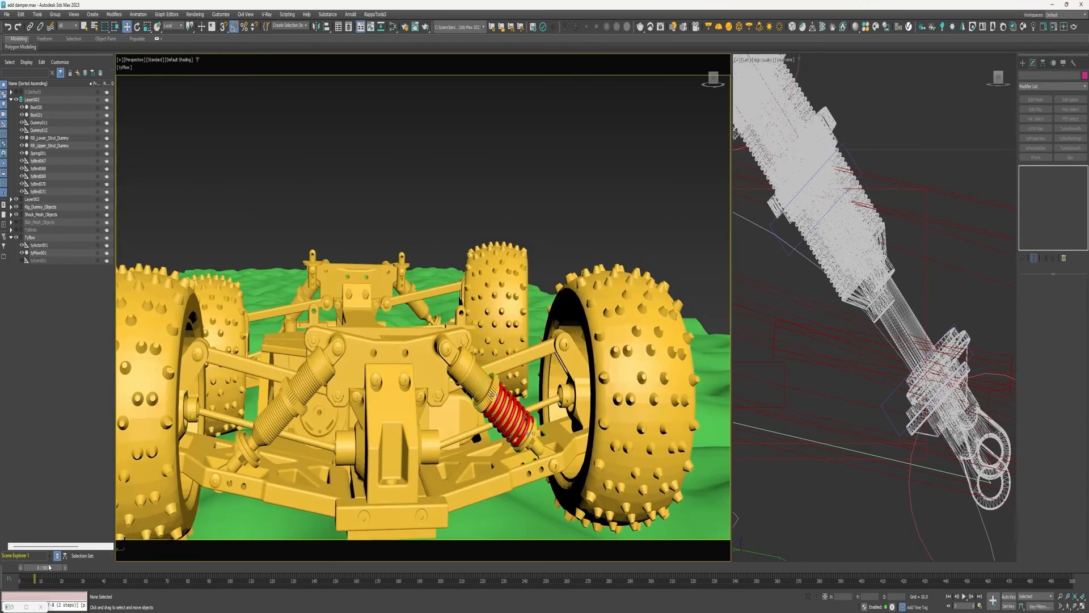
drag(53, 567, 75, 567)
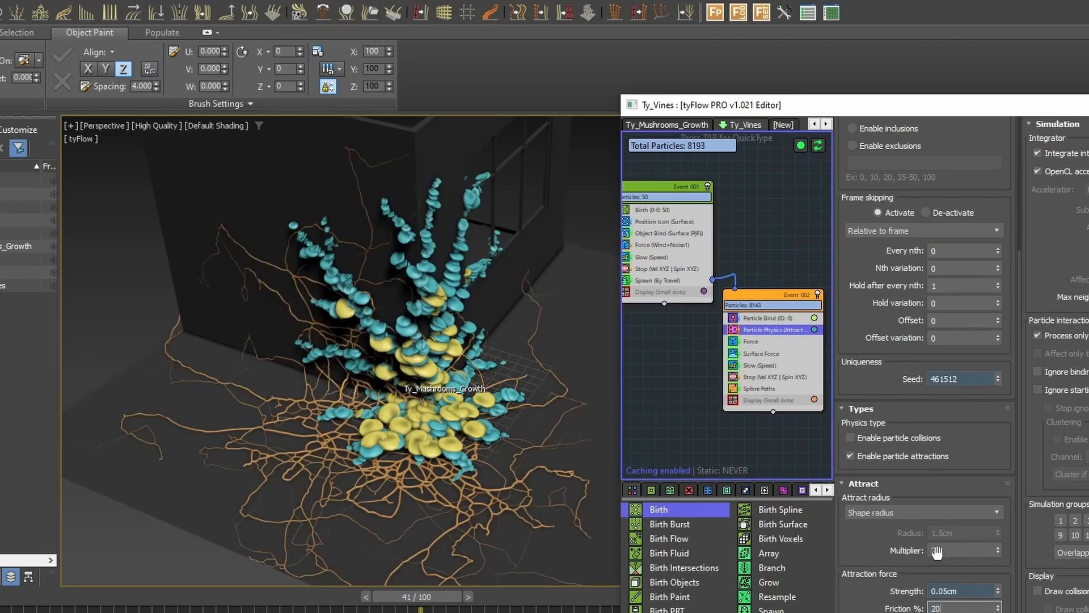
Step: Set the Attract multiplier in the Particle Physics operator to 2.5
text(2.5)
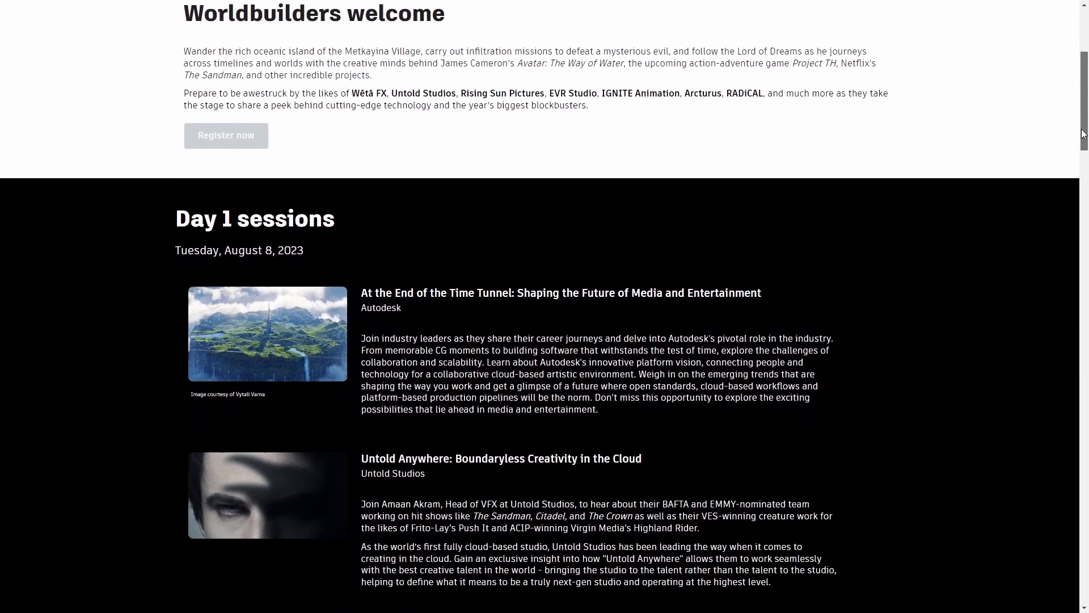
Step: Scroll past the Day 1 sessions to the Day 2 listings with Wētā FX, IGNITE and Rising Sun Pictures
scroll(down, 3)
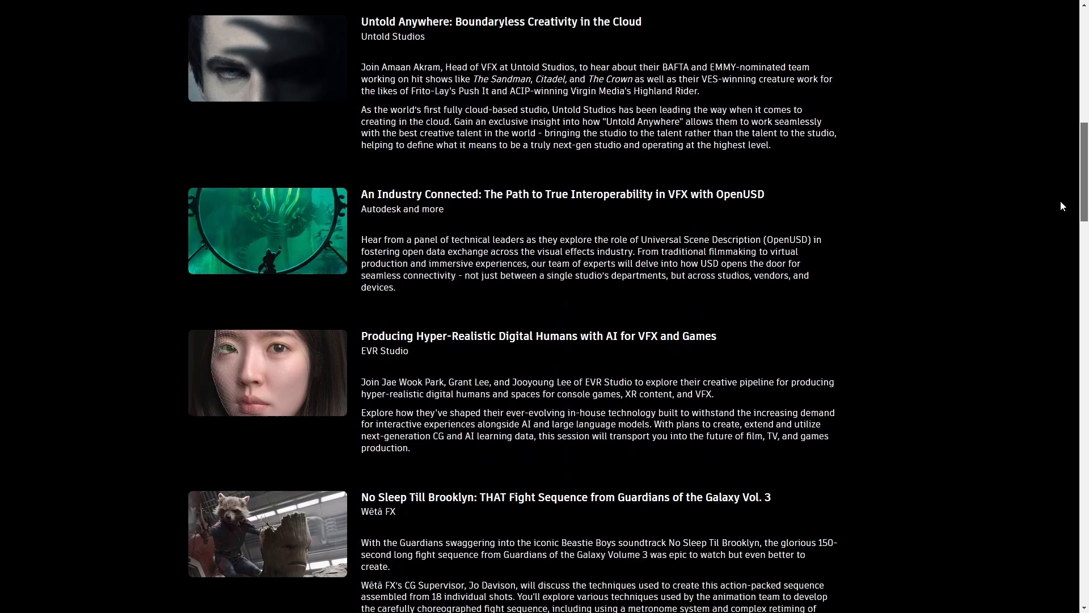
scroll(down, 3)
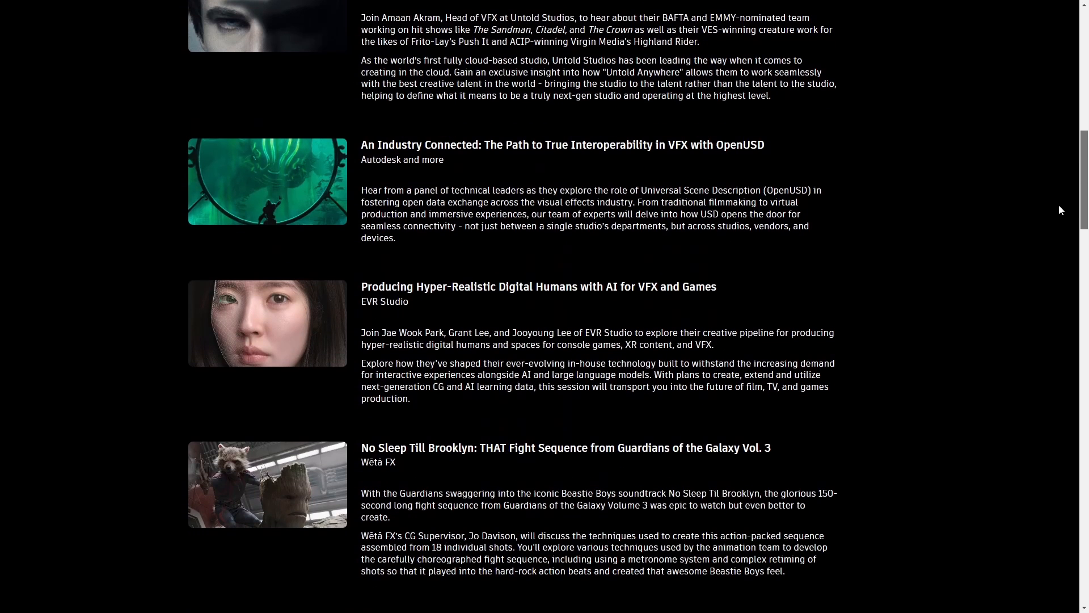
scroll(down, 3)
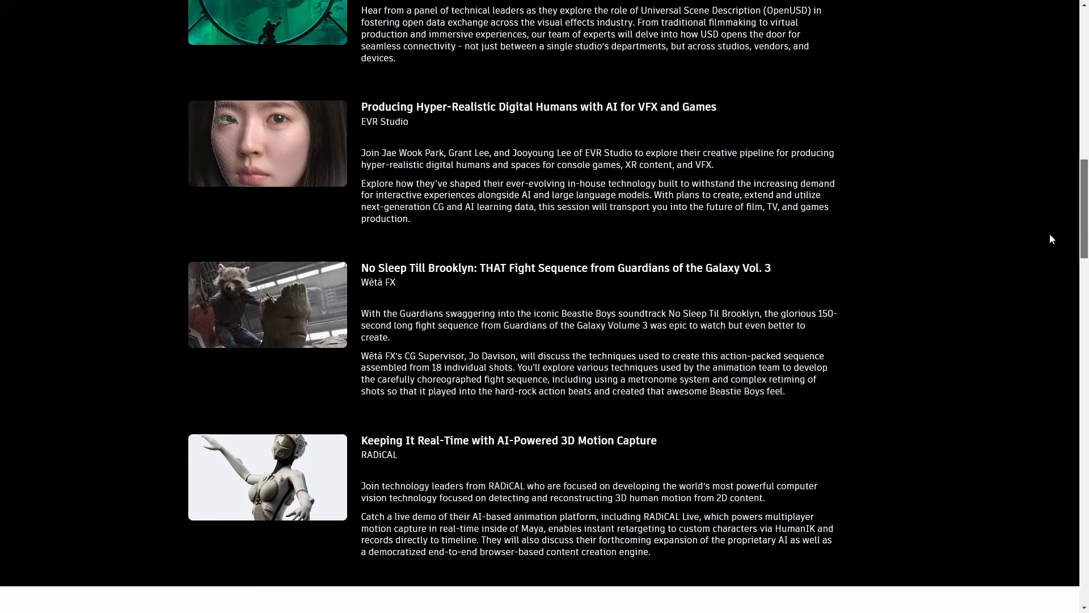
scroll(down, 3)
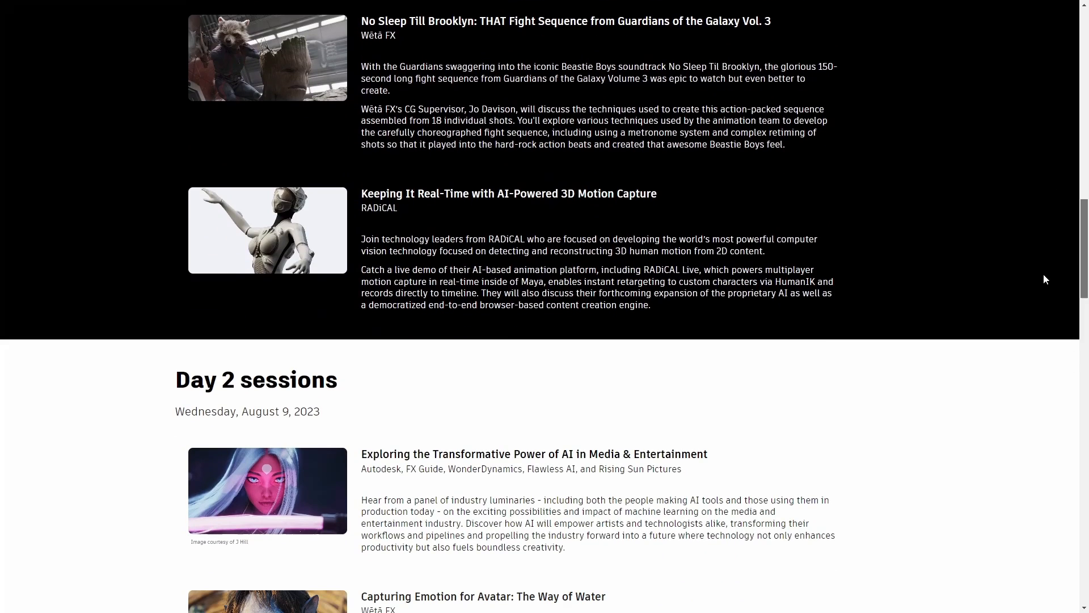
scroll(down, 3)
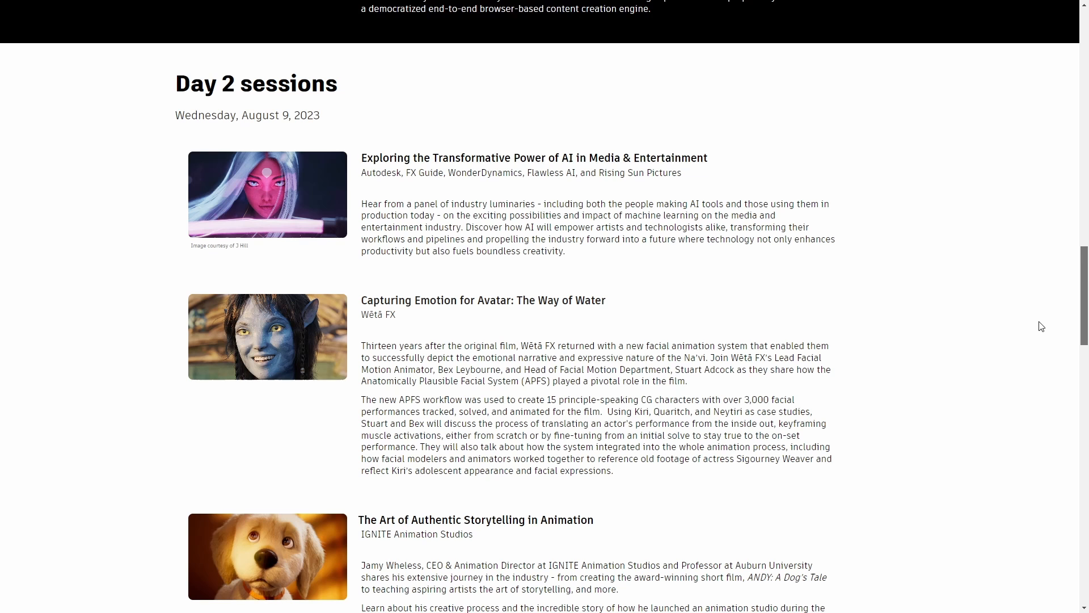
scroll(down, 3)
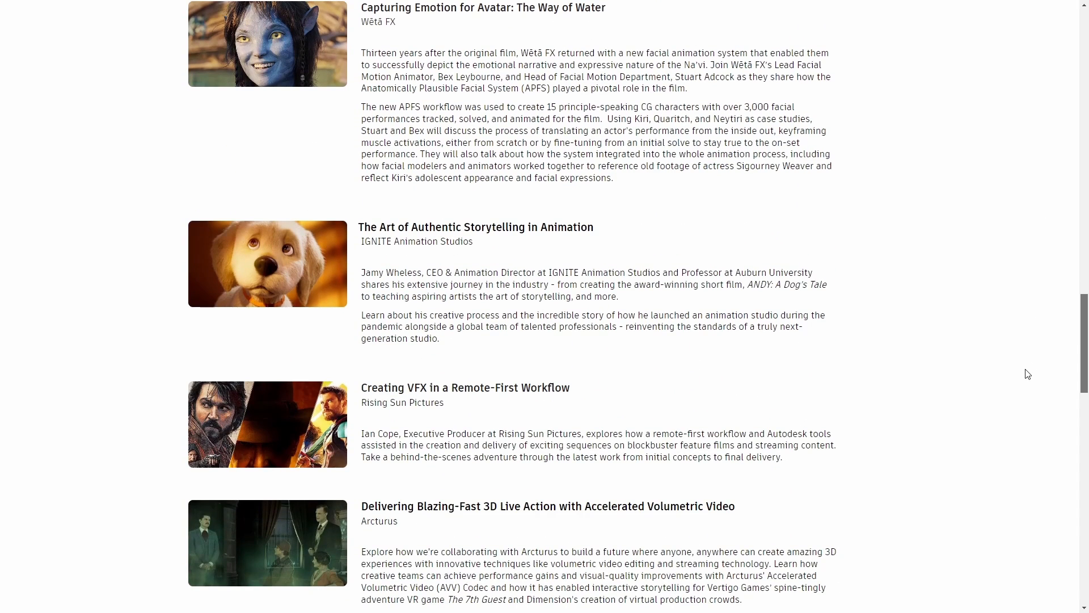